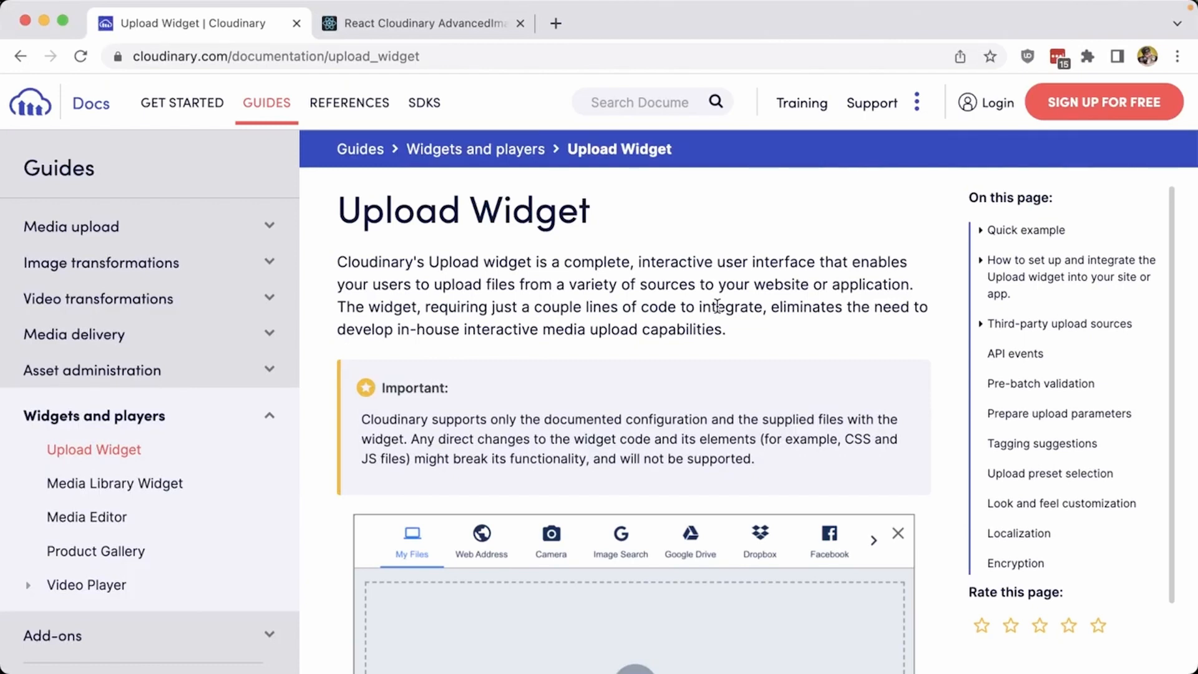
{"action": "mouse_move", "coordinate": [771, 226]}
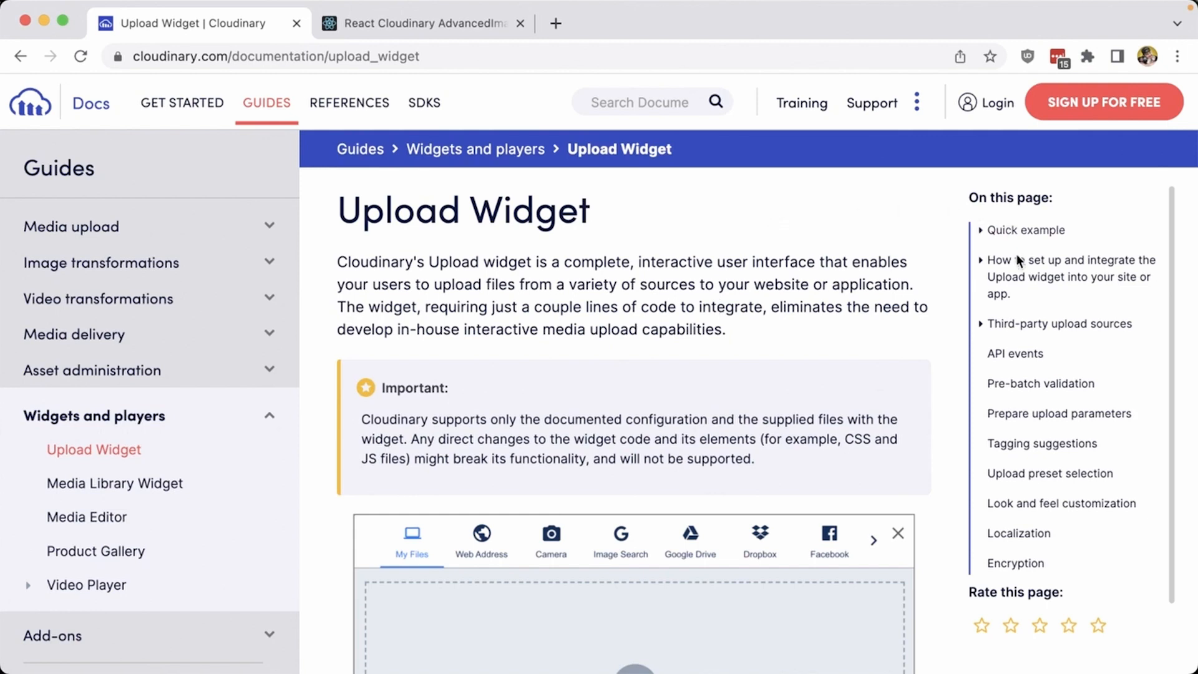
{"action": "mouse_move", "coordinate": [1020, 277]}
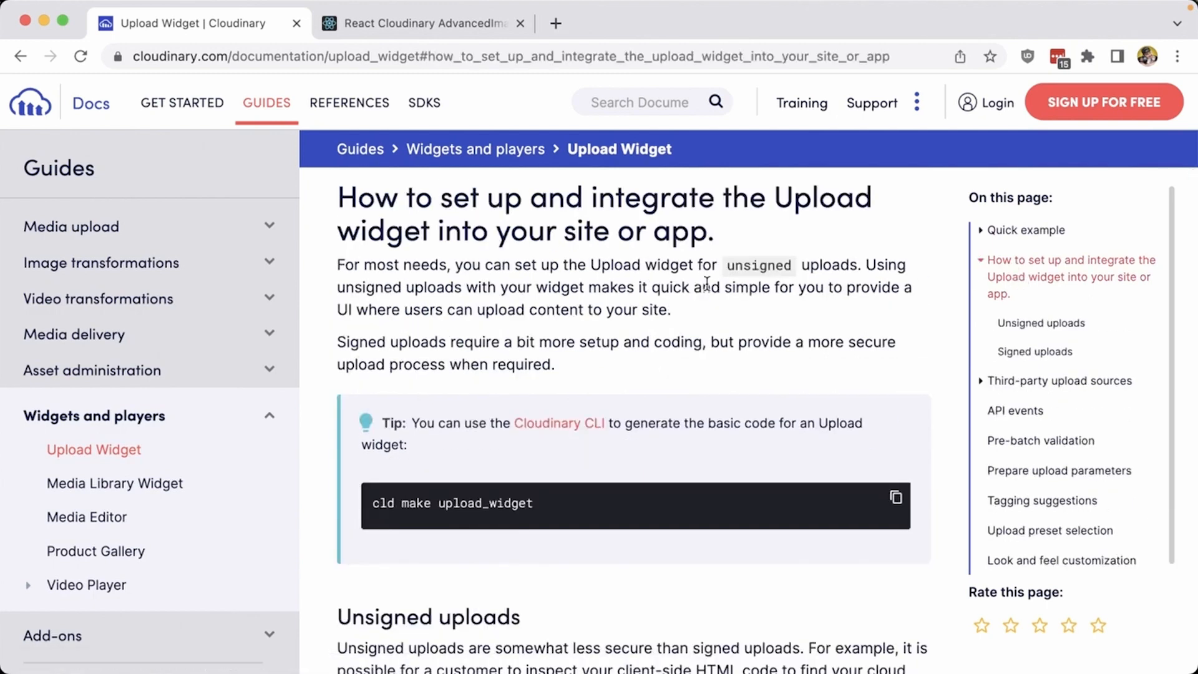
Scroll the Upload Widget guide down to the script include example in step 1.
{"action": "scroll", "scroll_direction": "down", "scroll_amount": 3}
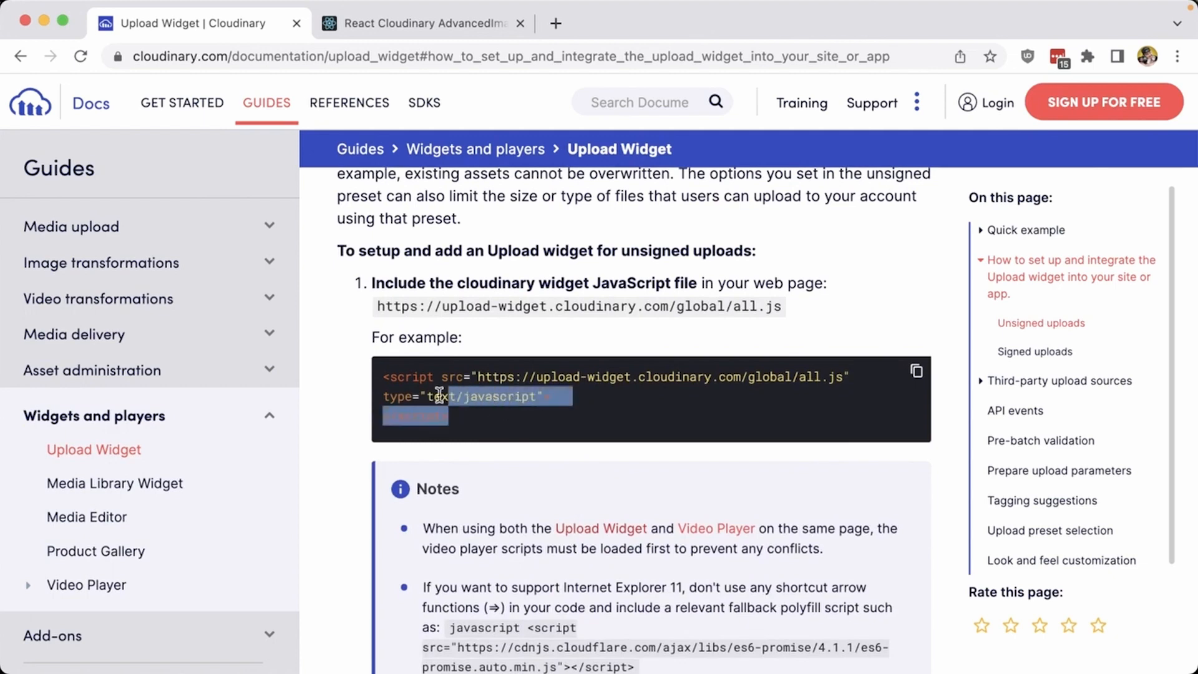
{"action": "mouse_move", "coordinate": [419, 390]}
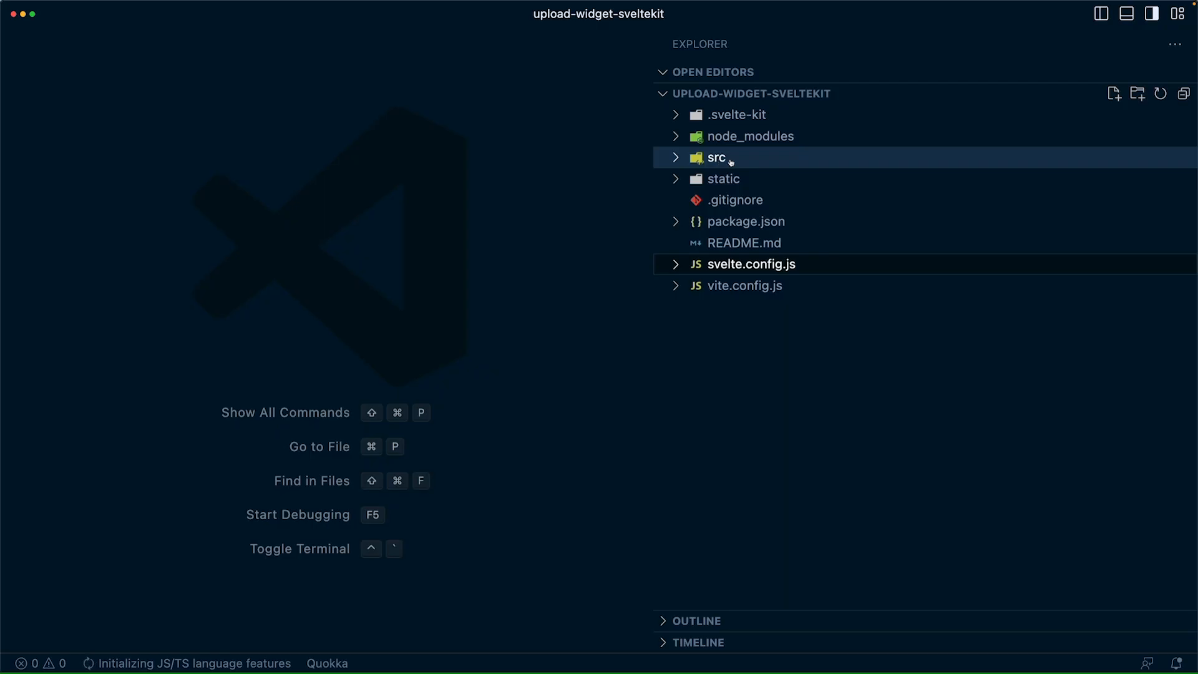
Add the upload-widget.cloudinary.com/global/all.js script tag inside app.html's head.
{"action": "left_click", "coordinate": [716, 158]}
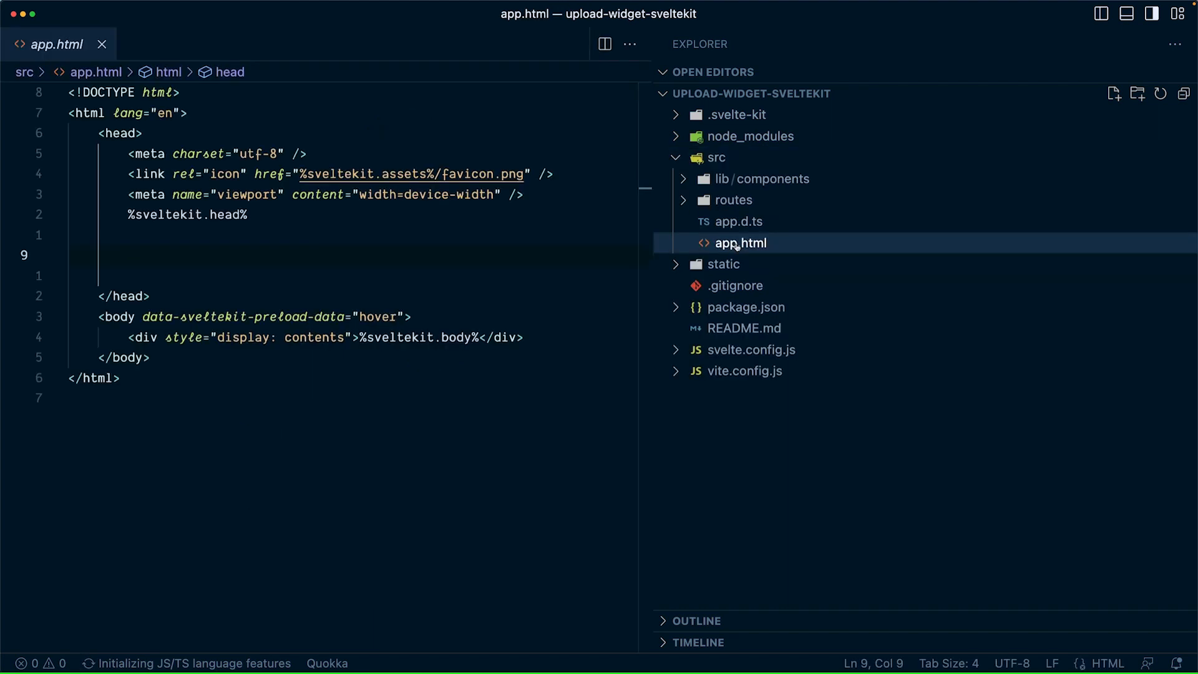
{"action": "left_click", "coordinate": [740, 242]}
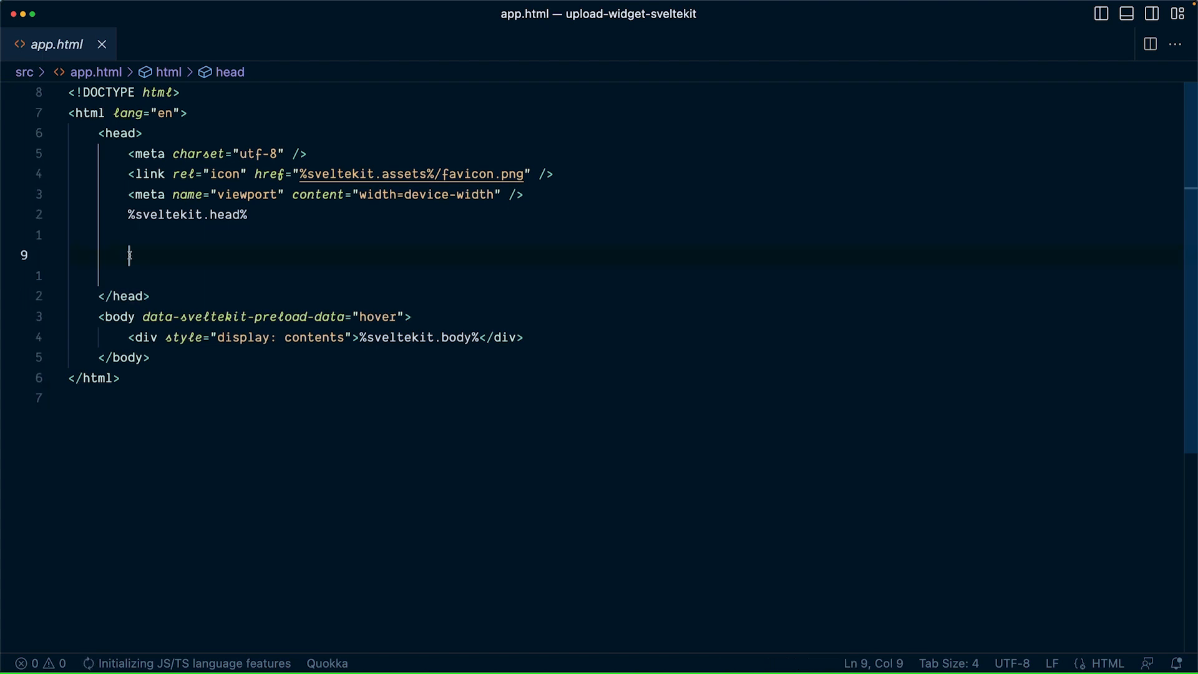
{"action": "type", "text": "<script src=\"https://upload-widget.cloudinary.com/global/all.js\" type=\"text/javascript\"></script>"}
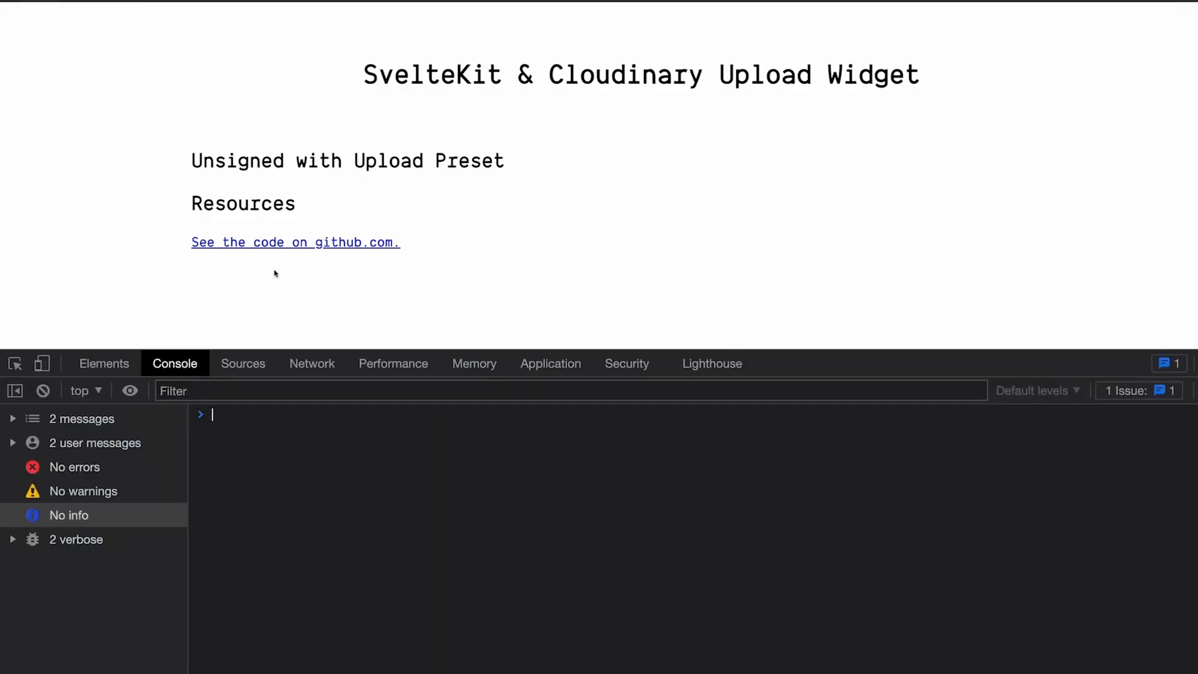
Evaluate cloudinary in the Console to confirm the global object with createUploadWidget exists.
{"action": "type", "text": "cloudinary"}
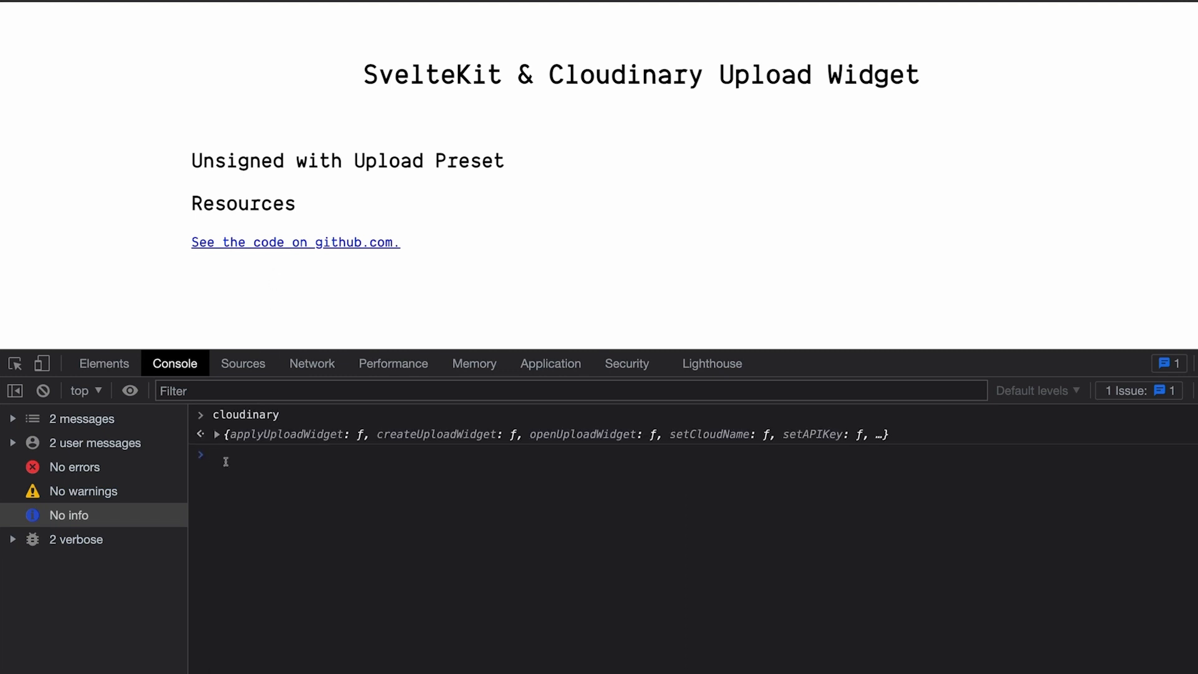
{"action": "left_click", "coordinate": [217, 434]}
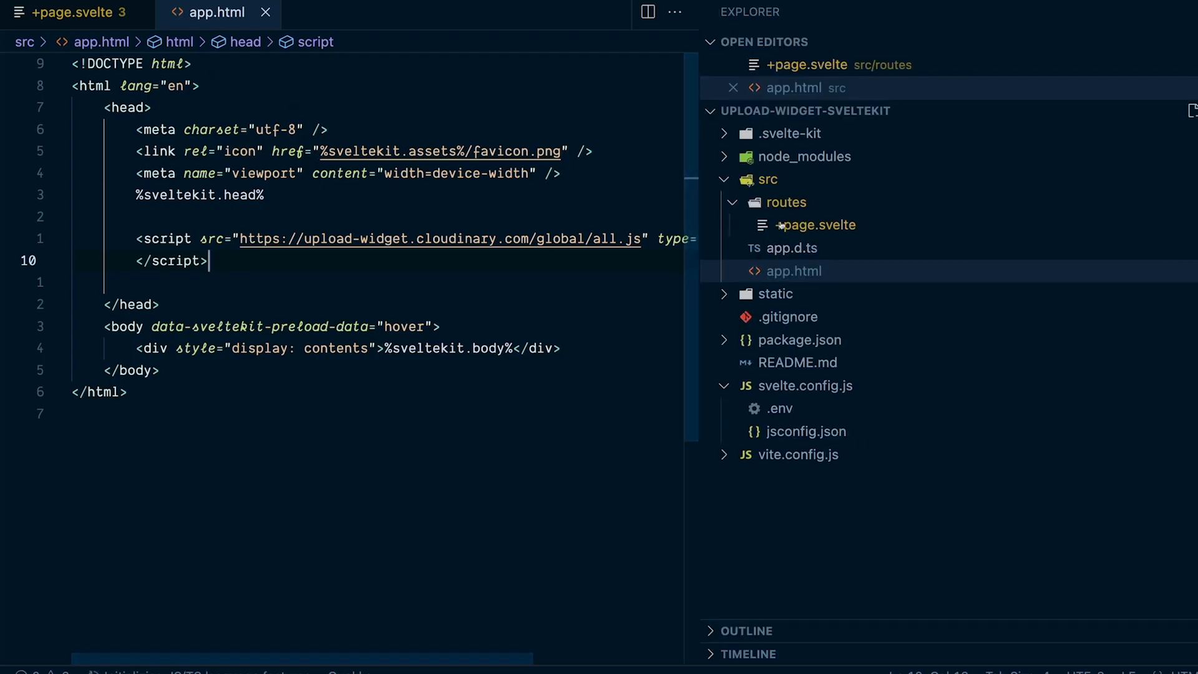
Create src/lib/components/UploadWidget.svelte and start an empty script block in it.
{"action": "left_click", "coordinate": [765, 179]}
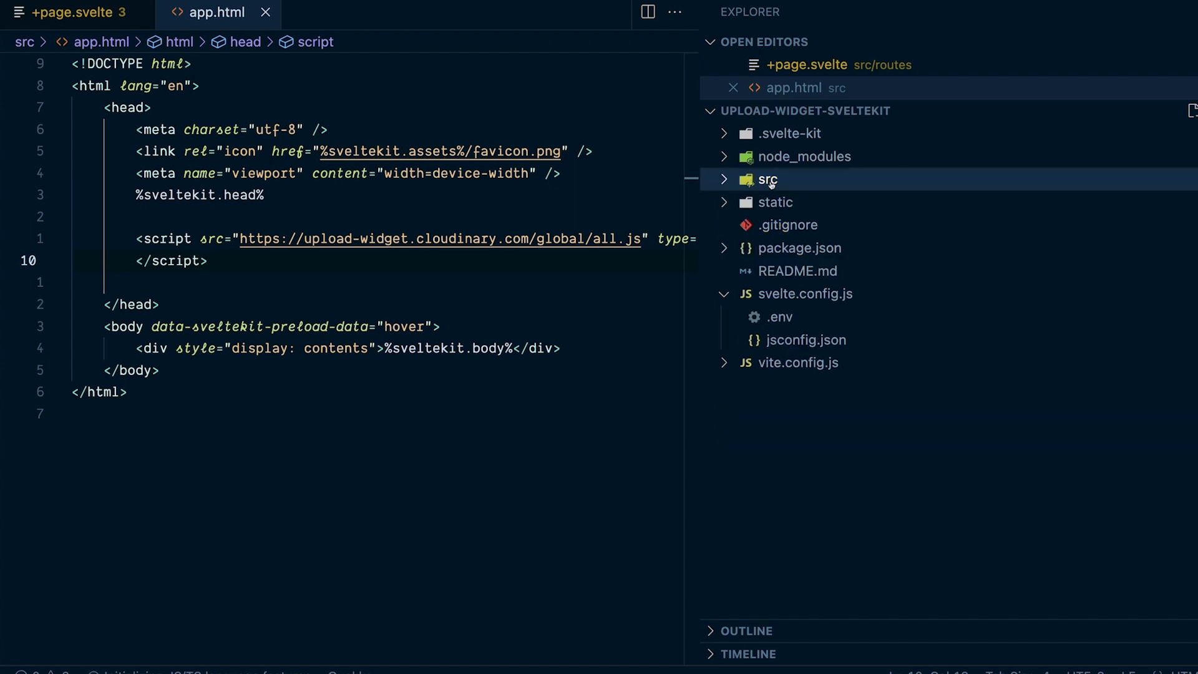
{"action": "left_click", "coordinate": [767, 178]}
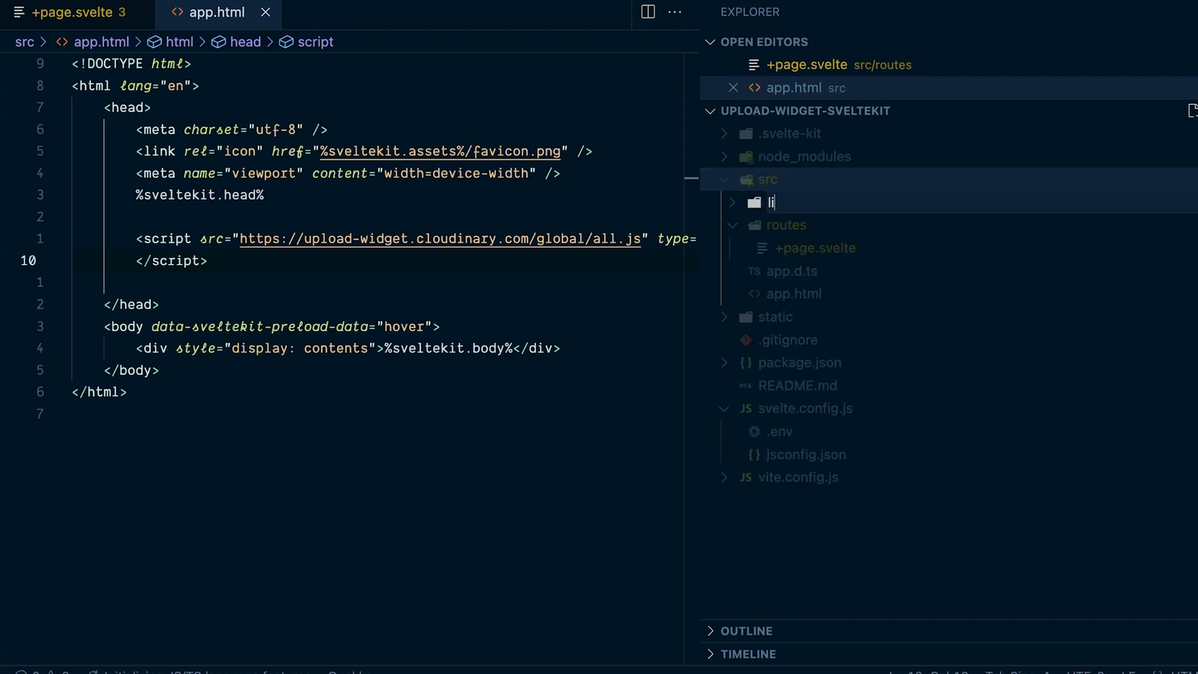
{"action": "right_click", "coordinate": [772, 202]}
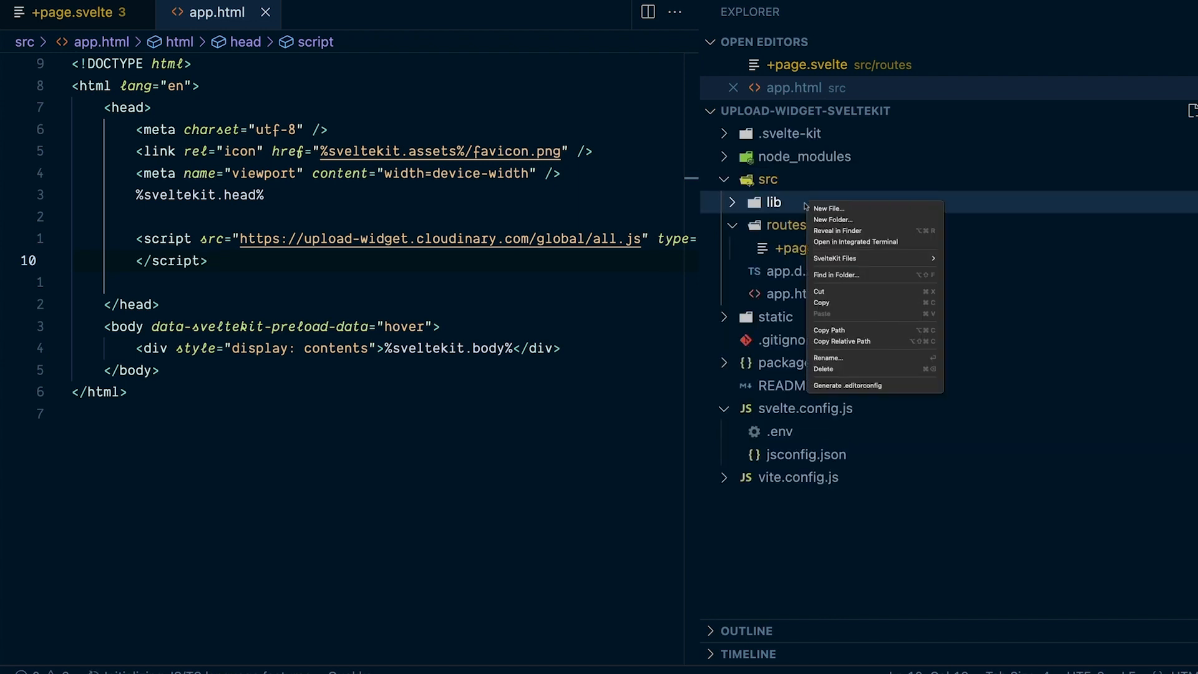
{"action": "left_click", "coordinate": [831, 219]}
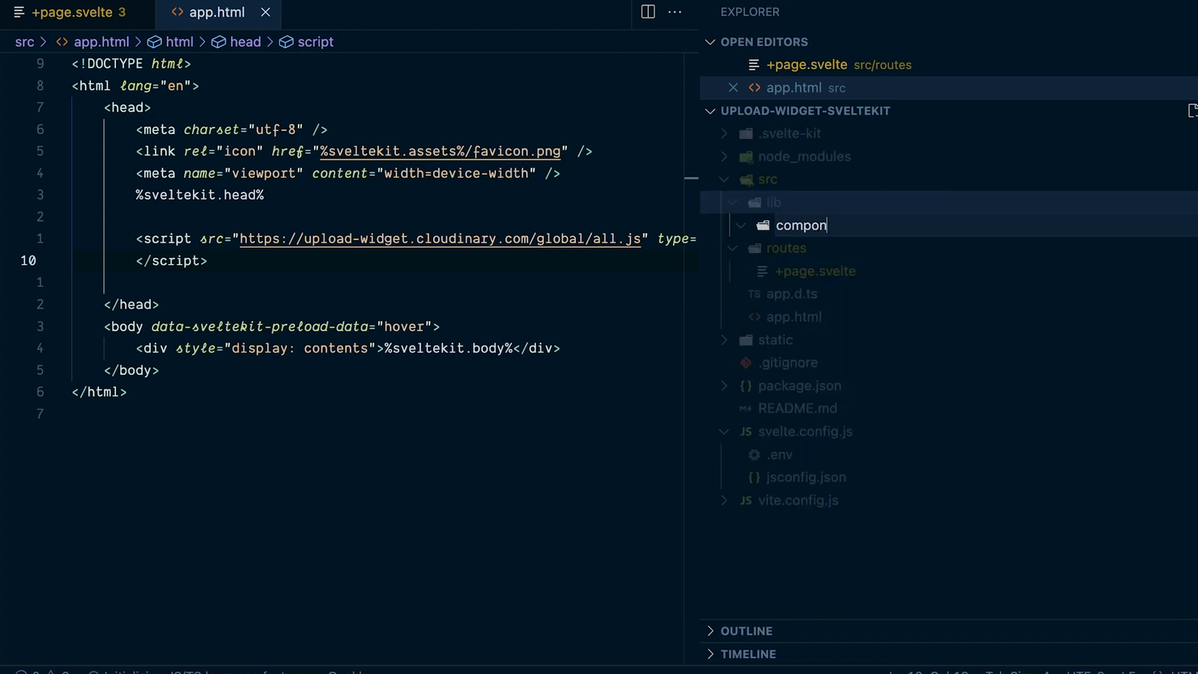
{"action": "right_click", "coordinate": [822, 203]}
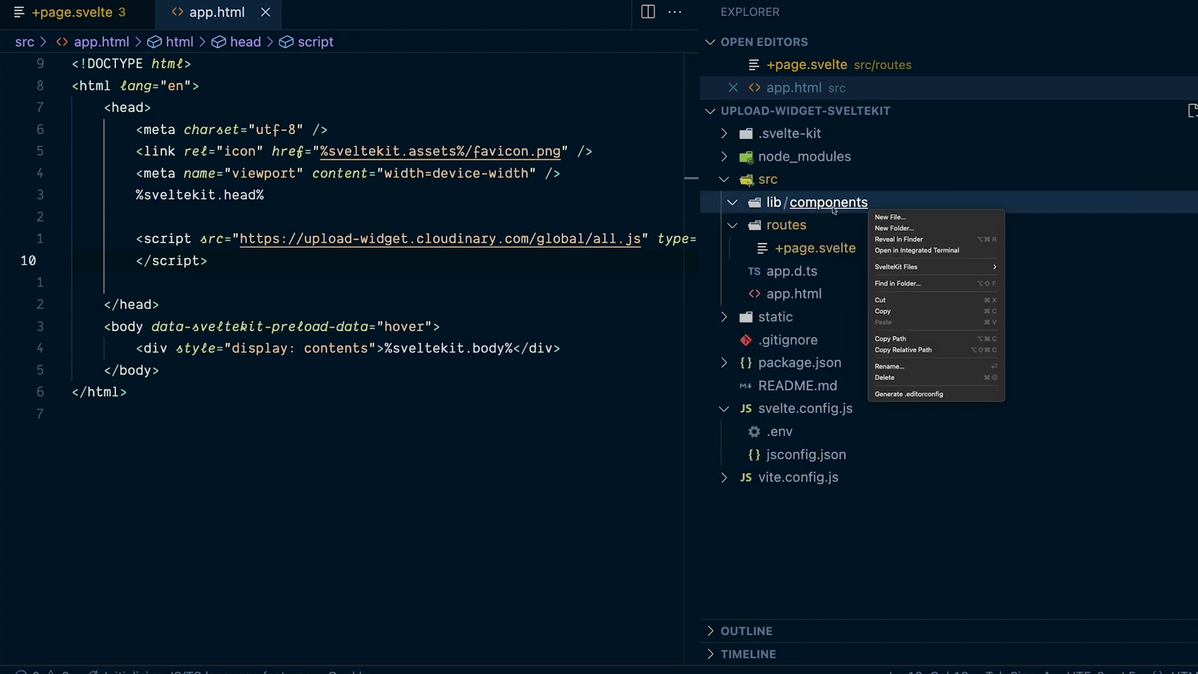
{"action": "left_click", "coordinate": [889, 217]}
{"action": "type", "text": "UploadWidget.svelte"}
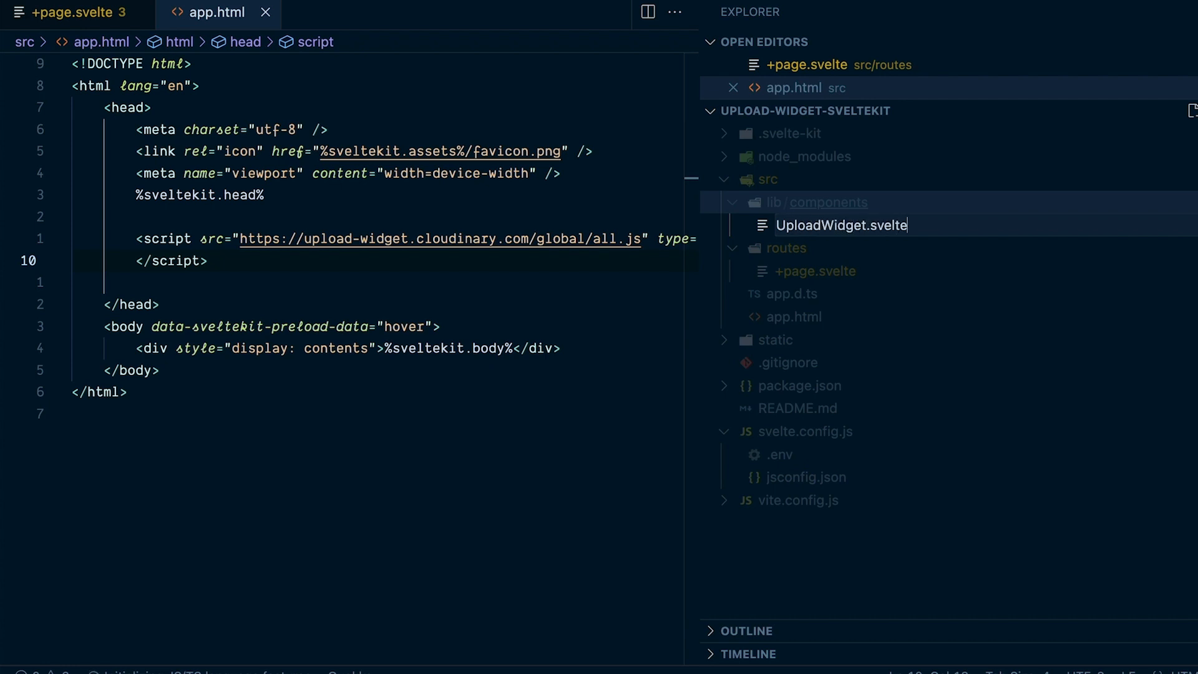
{"action": "type", "text": "<script>"}
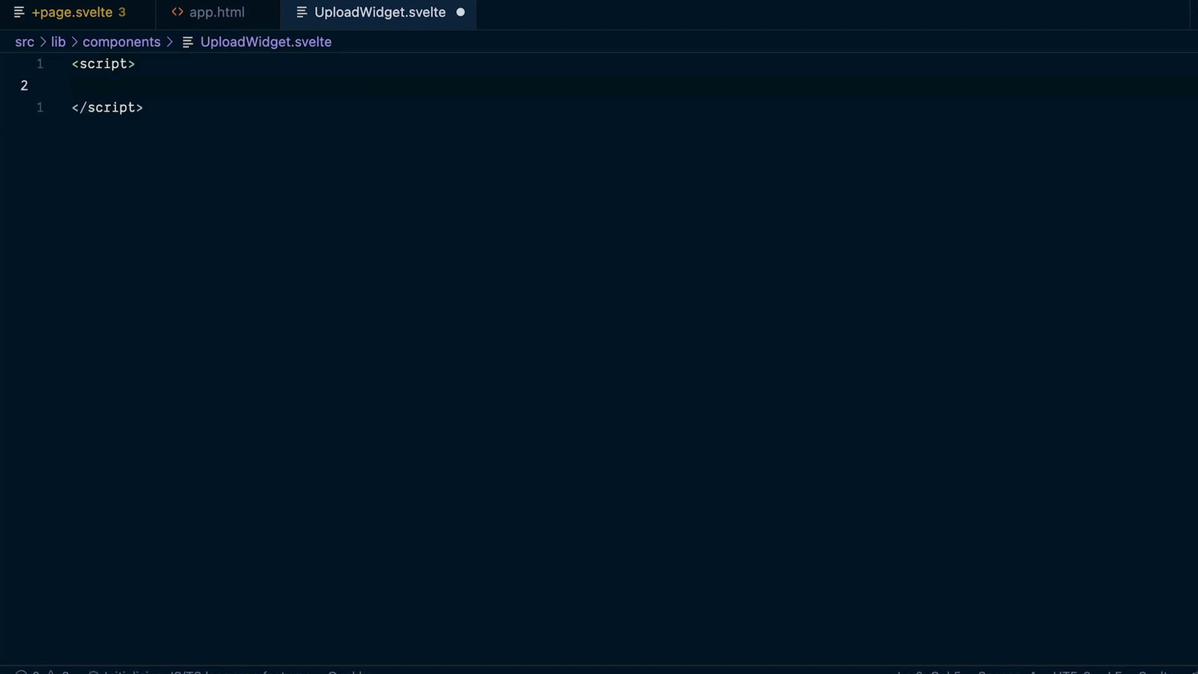
Import onMount, declare widget, and guard the onMount body with a 'cloudinary' check.
{"action": "type", "text": "import { onMount } from 'svelte"}
{"action": "type", "text": "let"}
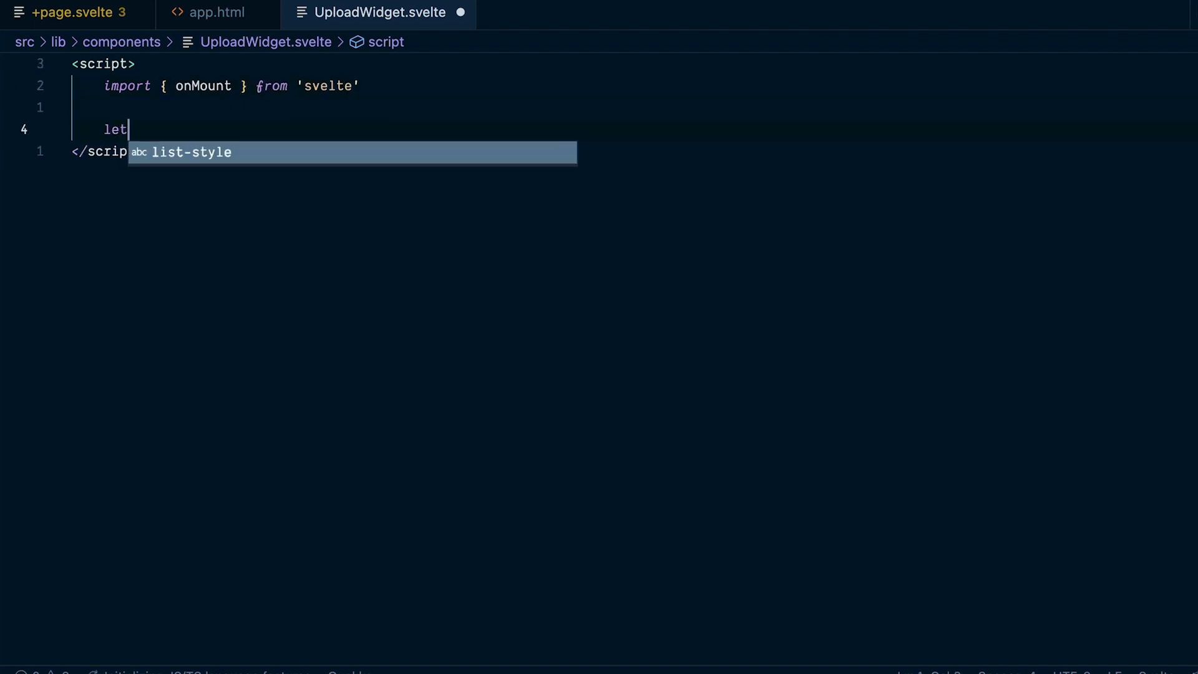
{"action": "type", "text": "widget;"}
{"action": "type", "text": "onMount(() "}
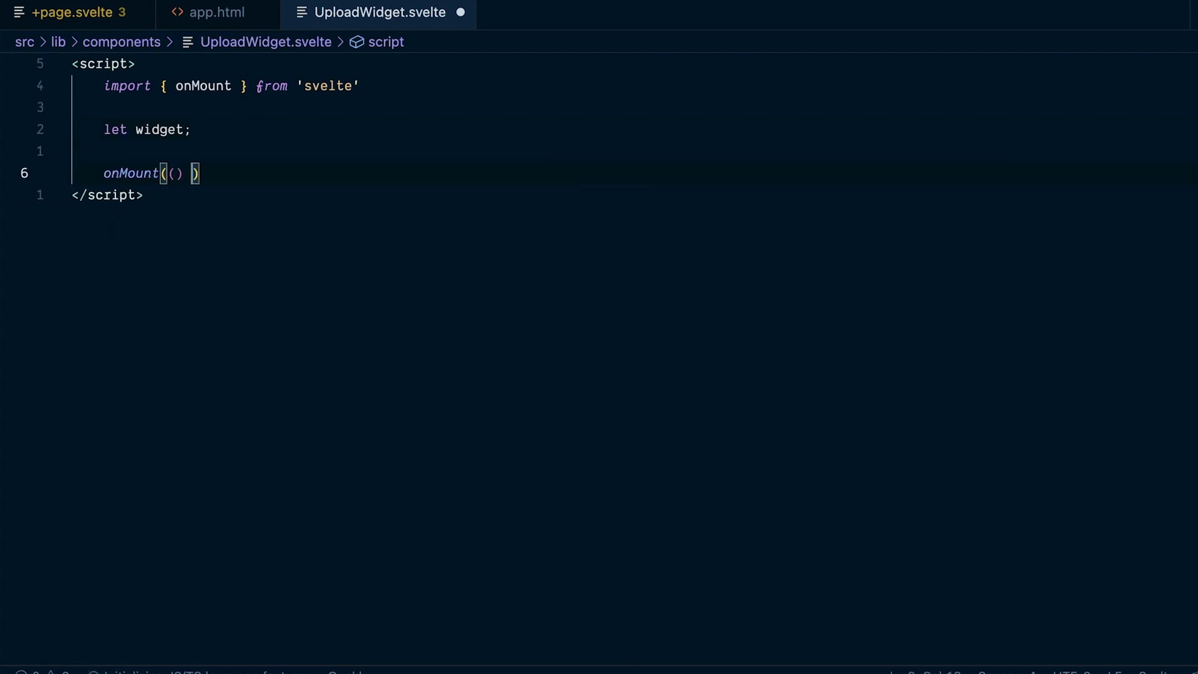
{"action": "type", "text": "=> {"}
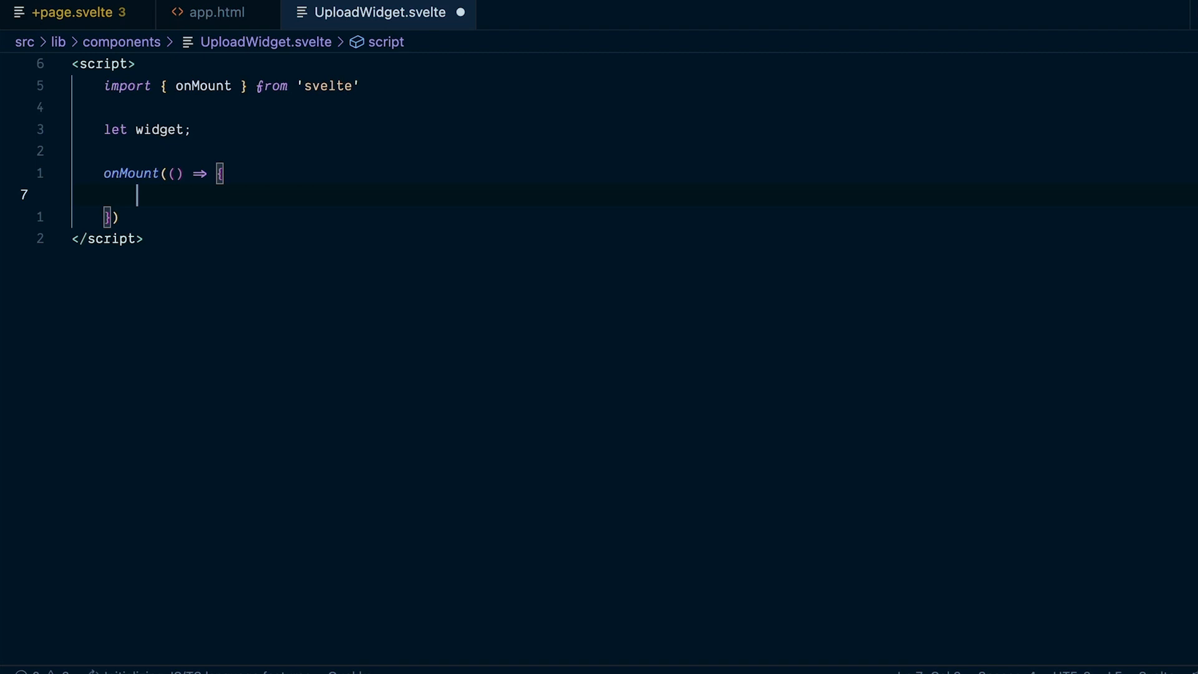
{"action": "type", "text": "if('cloudinary')"}
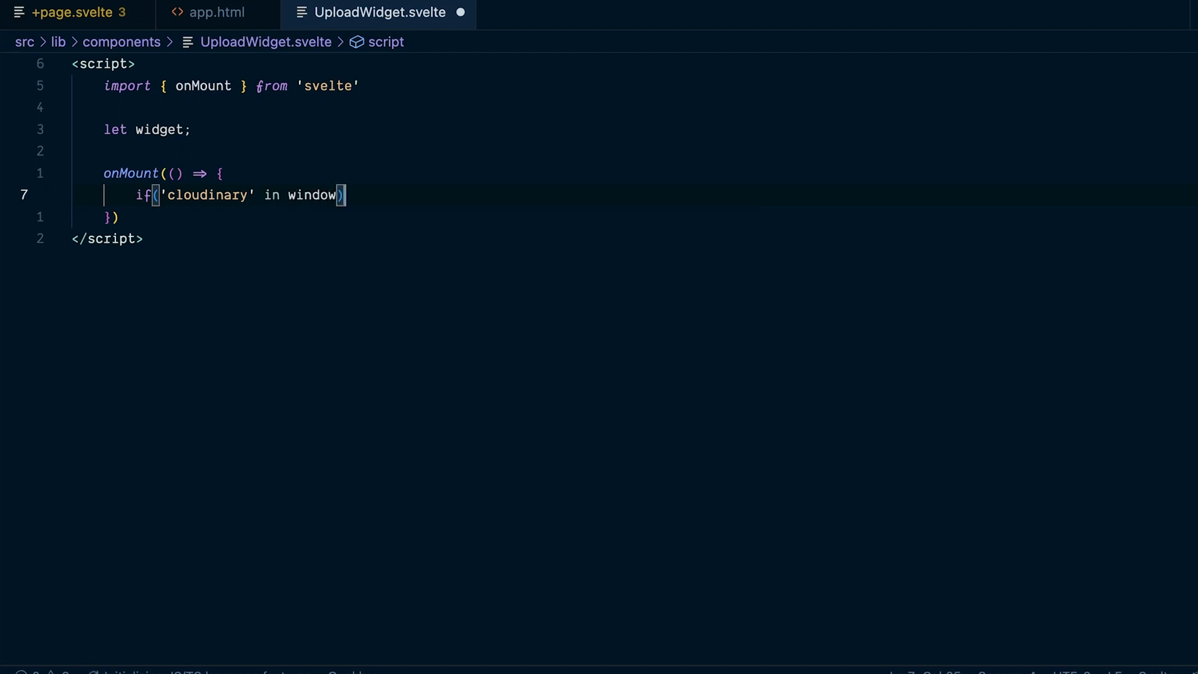
Assign widget from window.cloudinary.createUploadWidget with a cloudName option.
{"action": "type", "text": "widget = windo"}
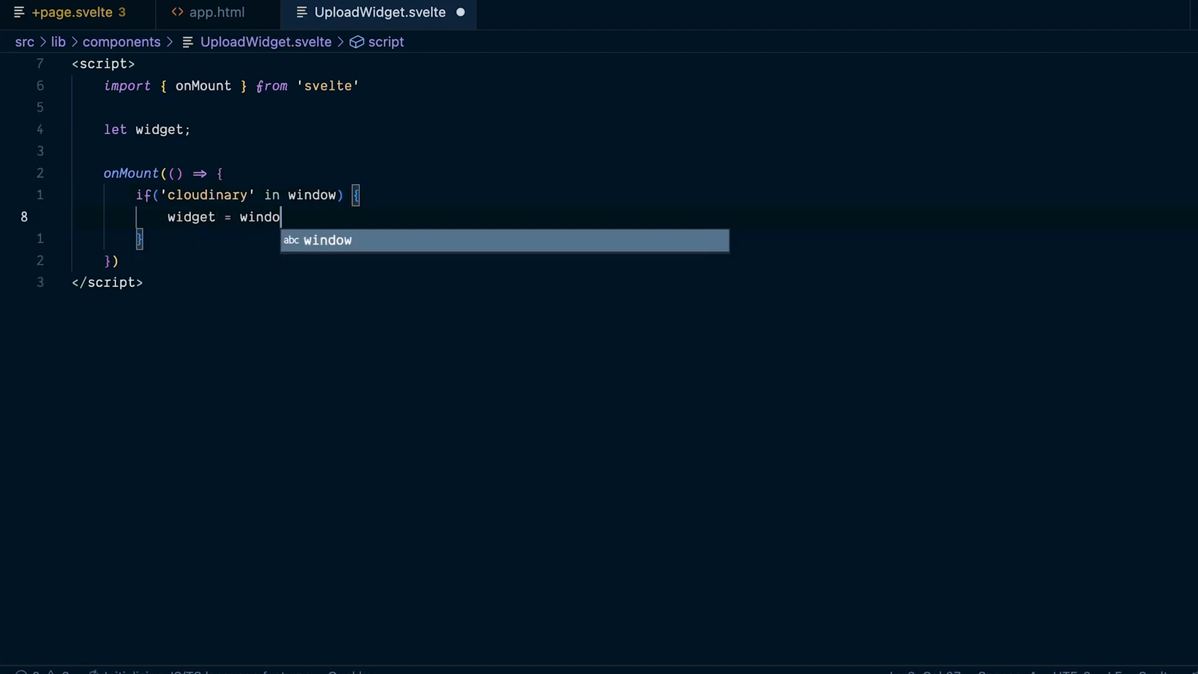
{"action": "type", "text": "w.cloudinary.createUploa"}
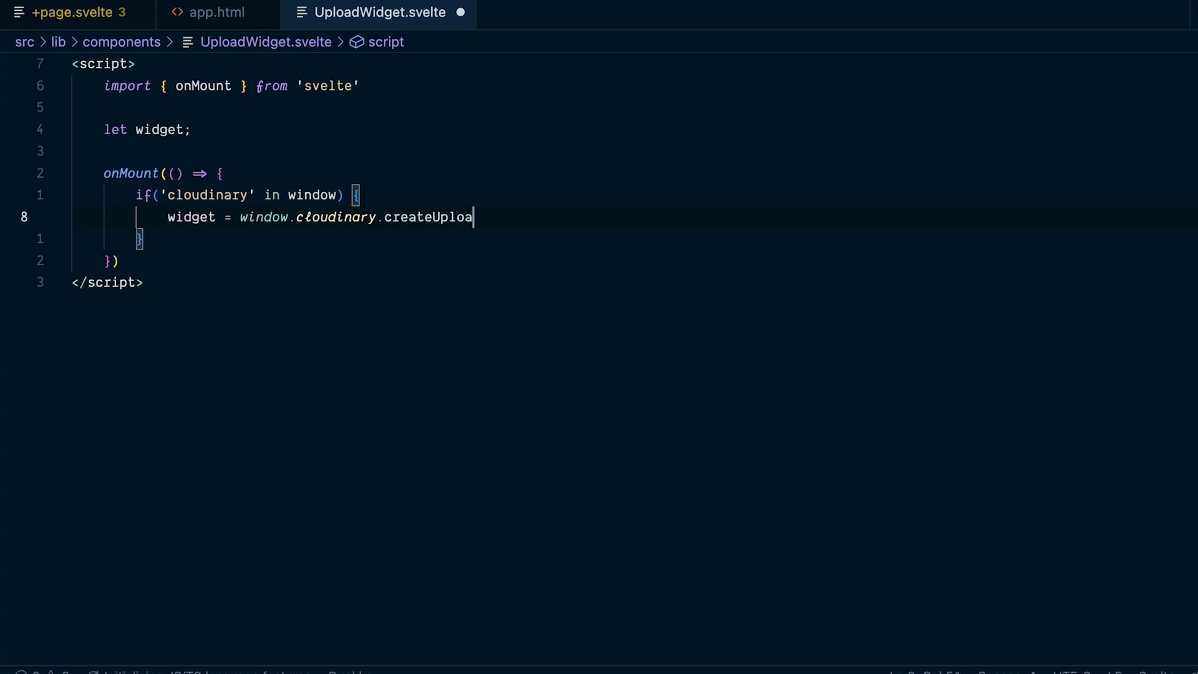
{"action": "type", "text": "dWidget()"}
{"action": "type", "text": "console.log(widget);"}
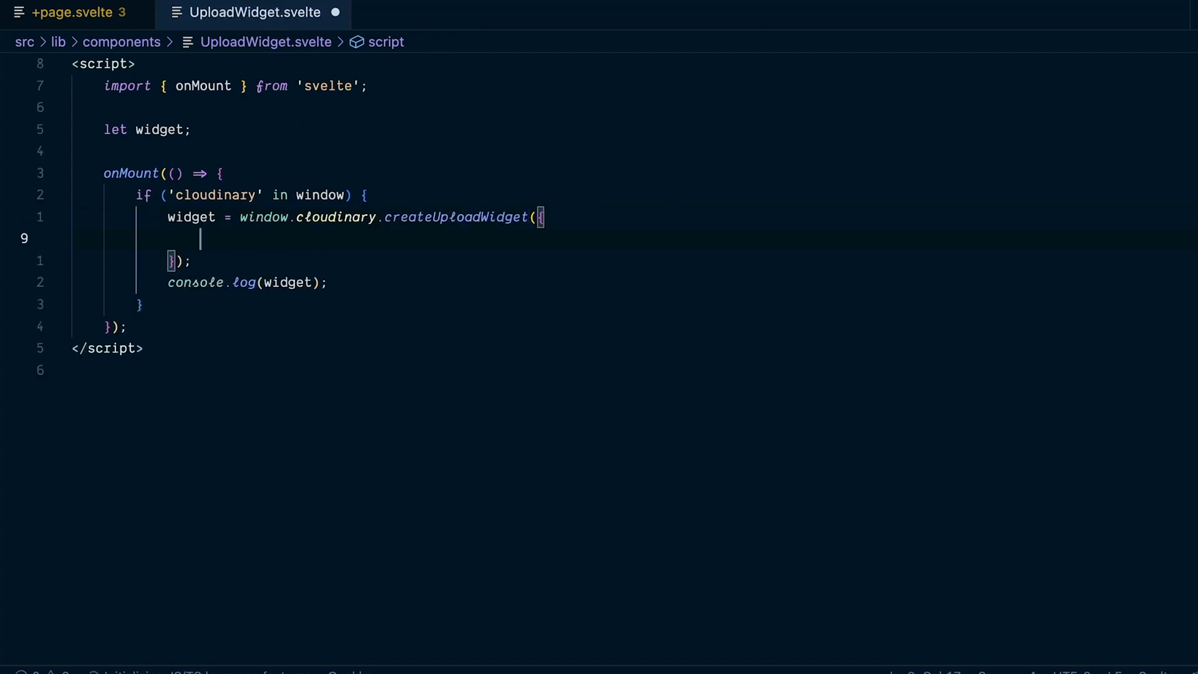
{"action": "type", "text": "cloudName"}
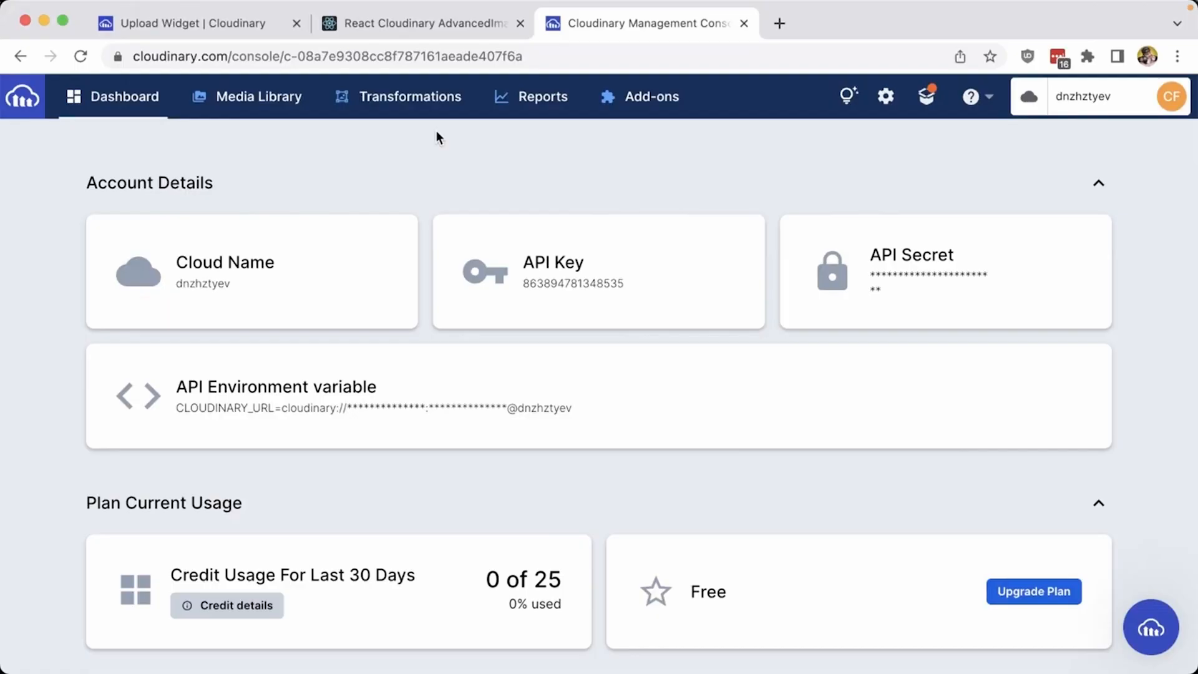
{"action": "mouse_move", "coordinate": [151, 132]}
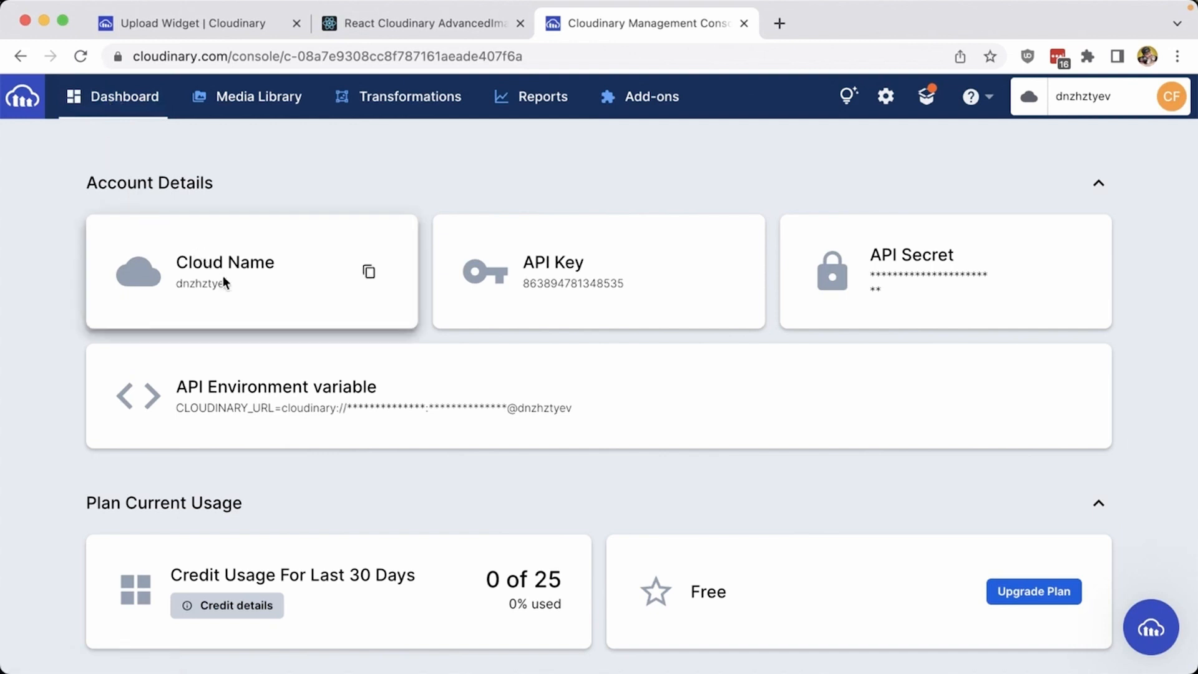
Copy the cloud name from the dashboard's account details card.
{"action": "left_click", "coordinate": [368, 270]}
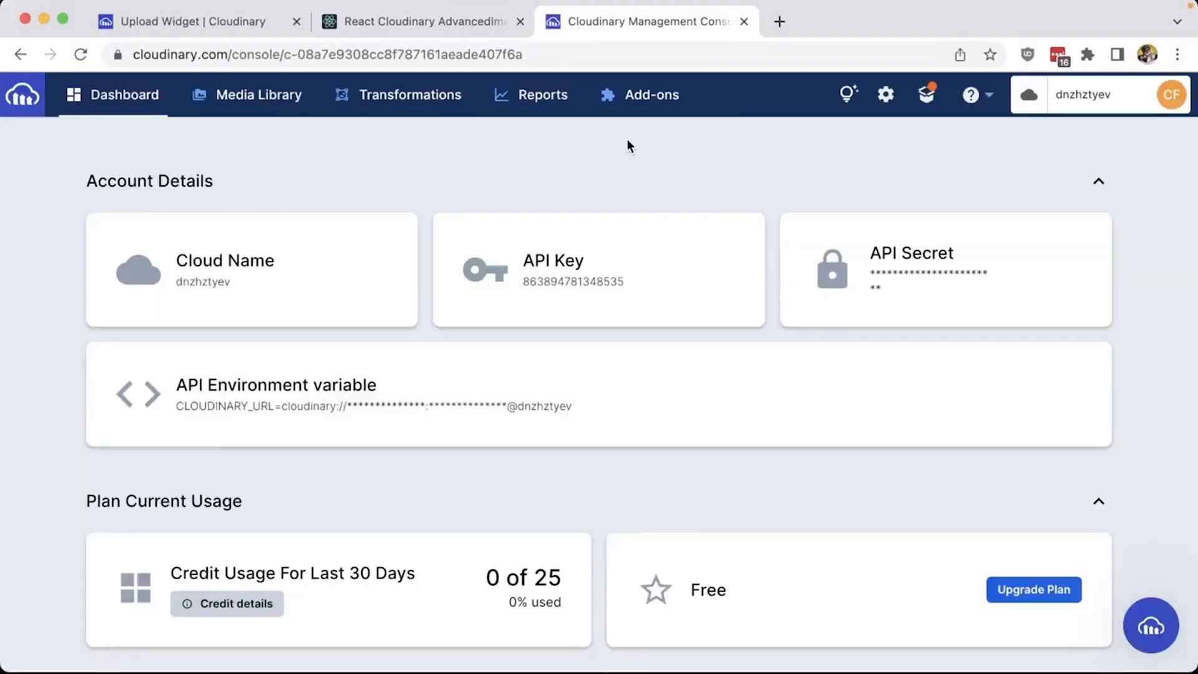
{"action": "mouse_move", "coordinate": [853, 156]}
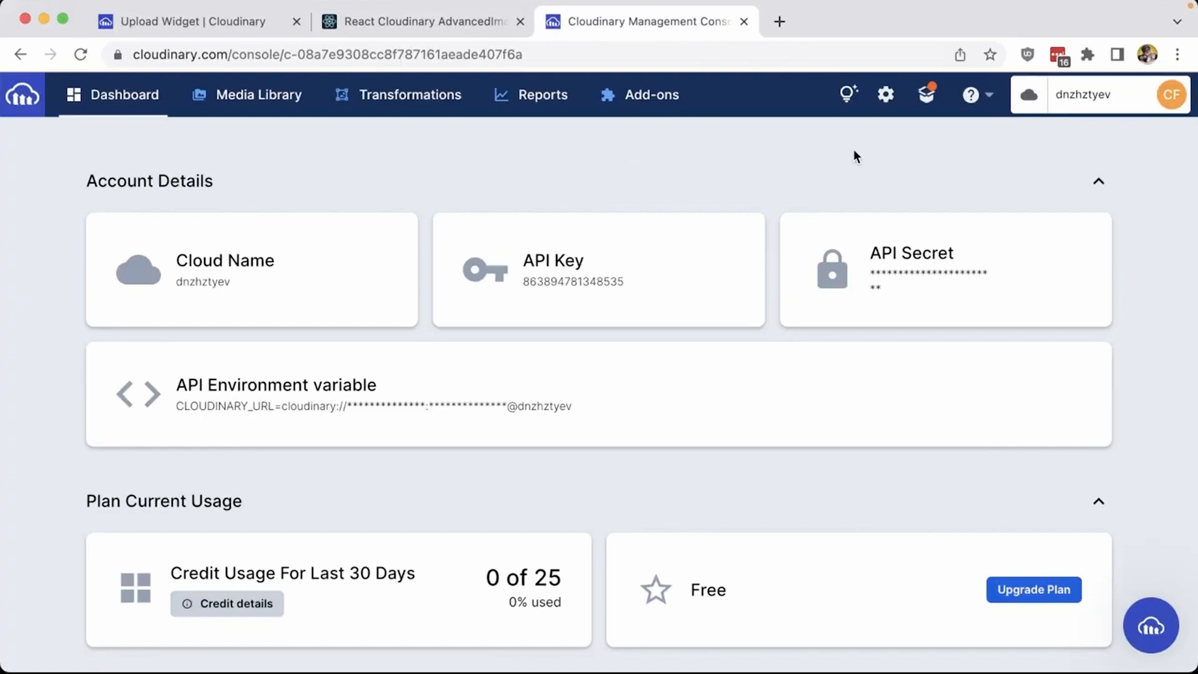
Go to Settings > Upload and start adding a new upload preset.
{"action": "left_click", "coordinate": [885, 94]}
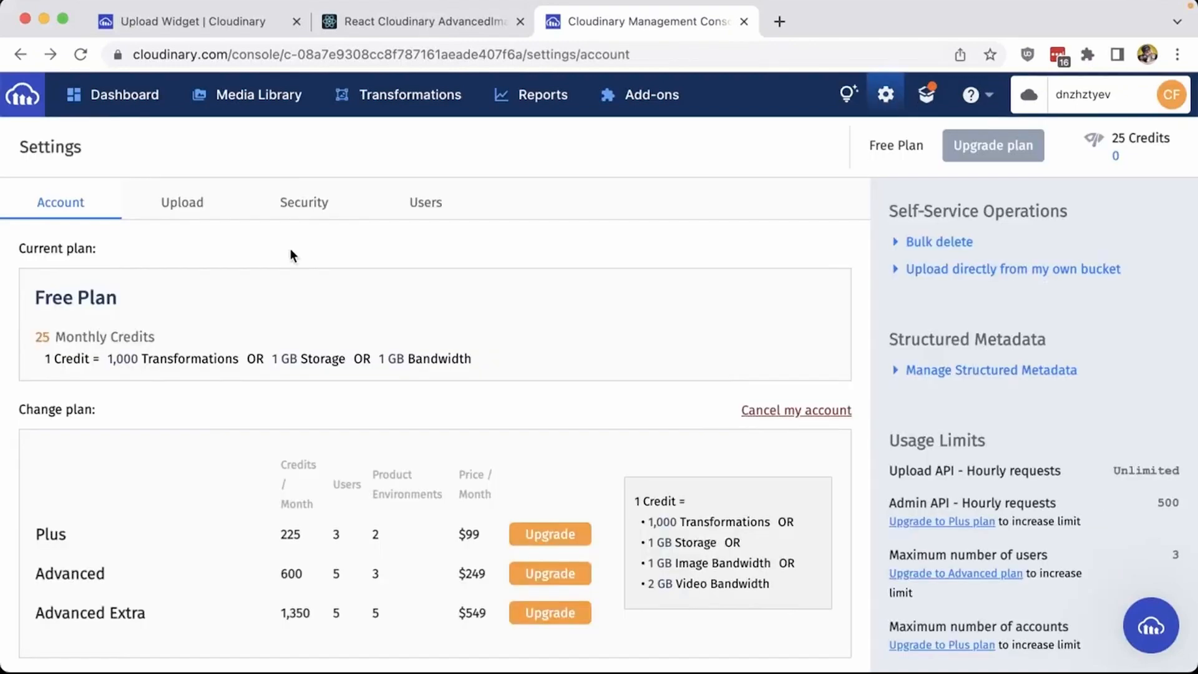
{"action": "left_click", "coordinate": [182, 203]}
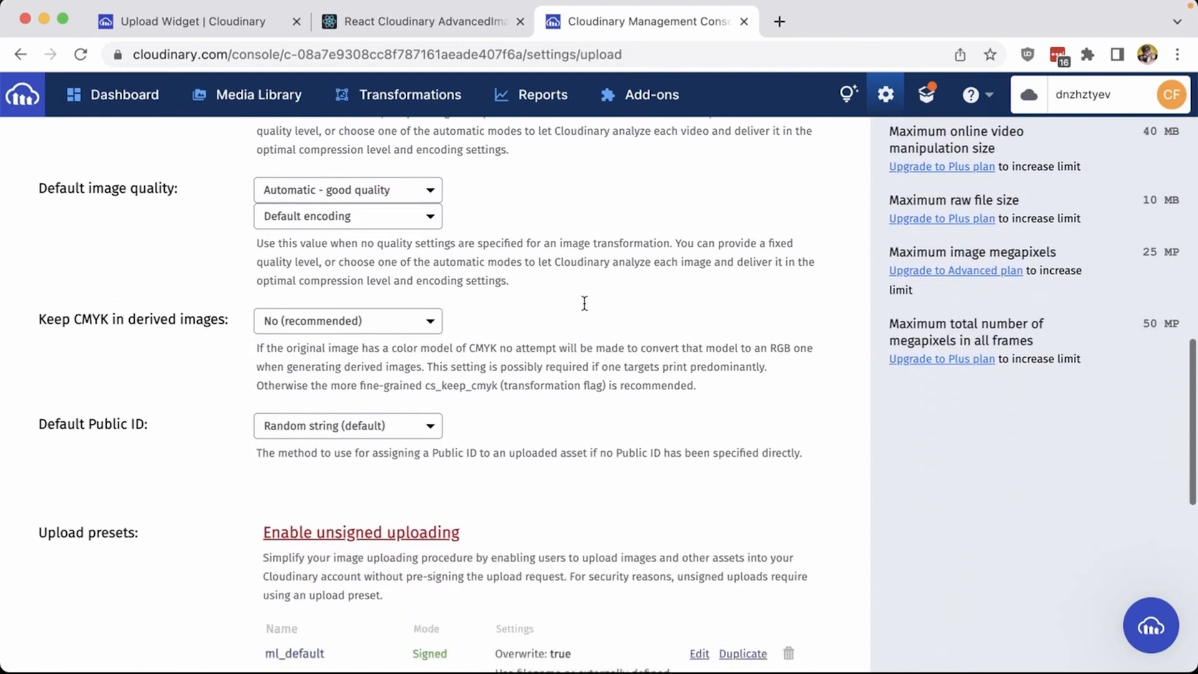
{"action": "scroll", "scroll_direction": "down", "scroll_amount": 3}
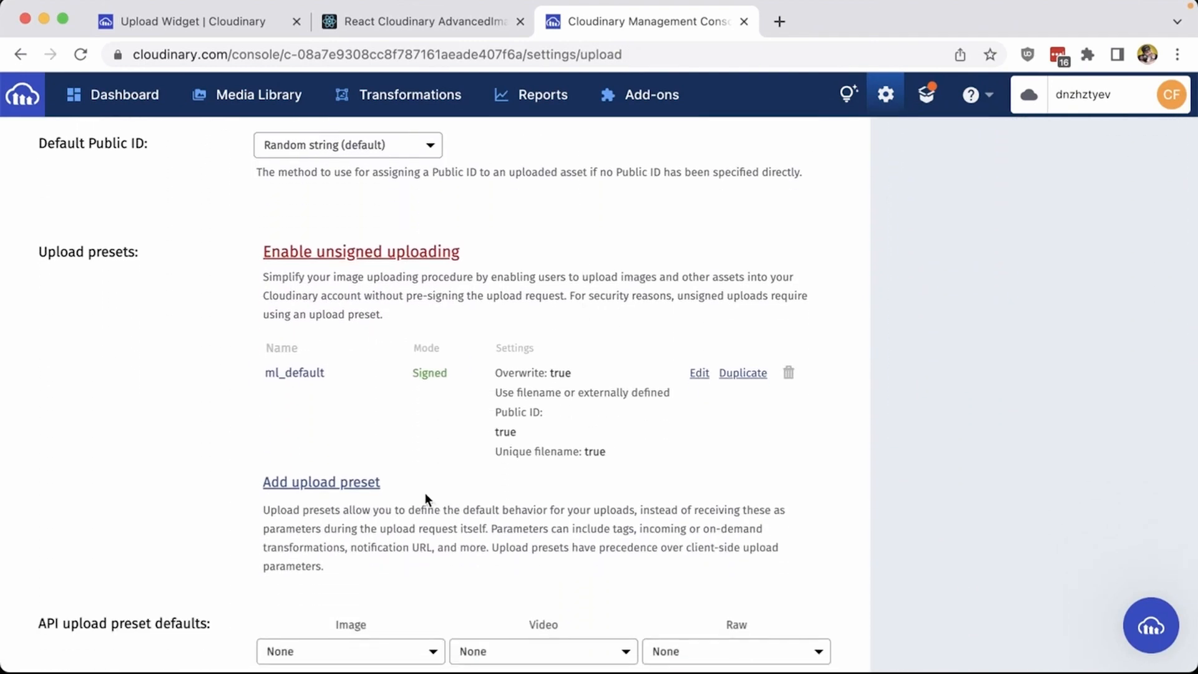
{"action": "left_click", "coordinate": [320, 481]}
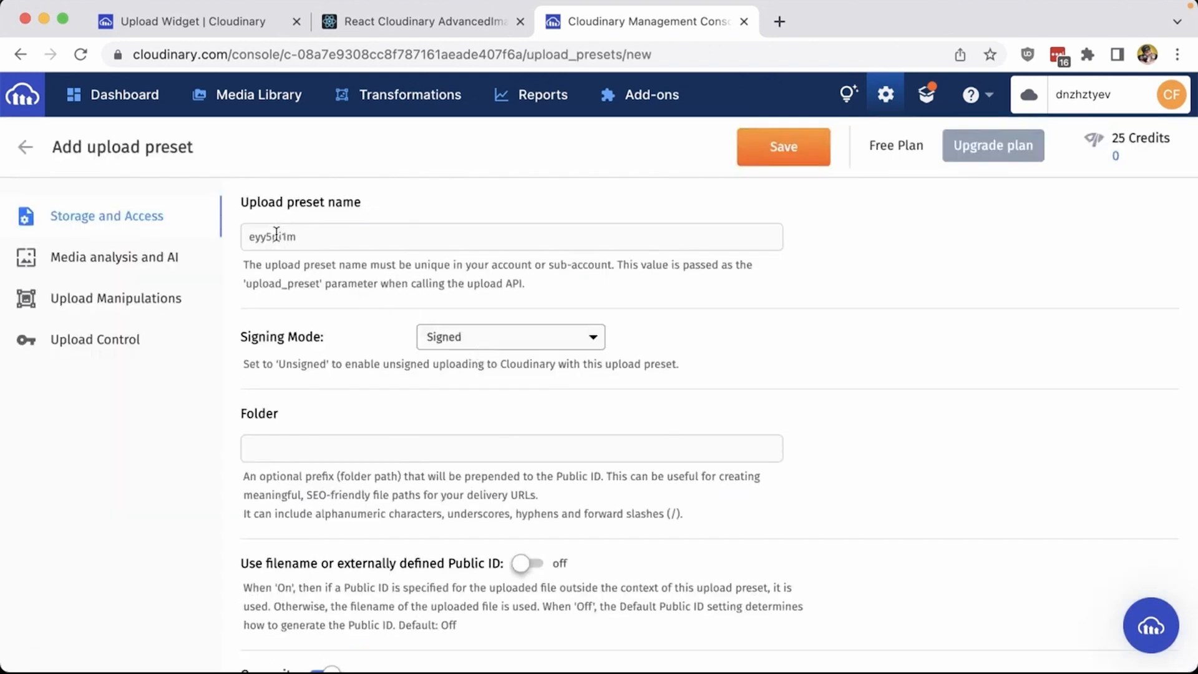
Select and copy the generated upload preset name eyy5pj1m.
{"action": "triple_click", "coordinate": [275, 237]}
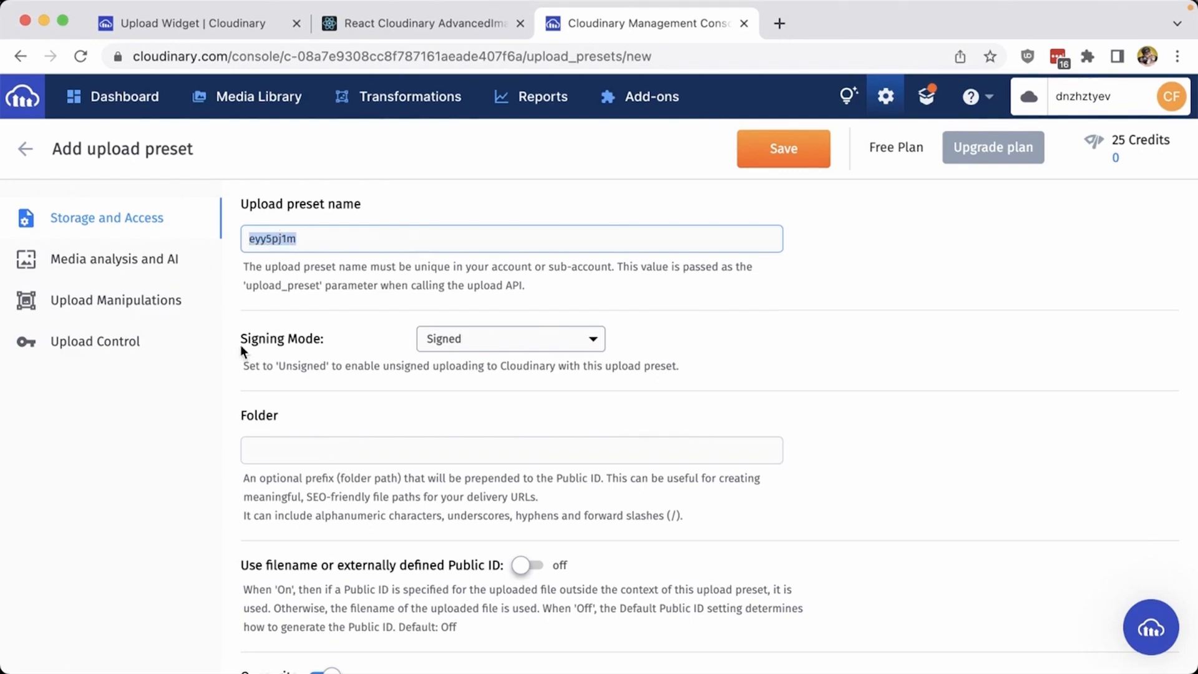
{"action": "left_click", "coordinate": [509, 339]}
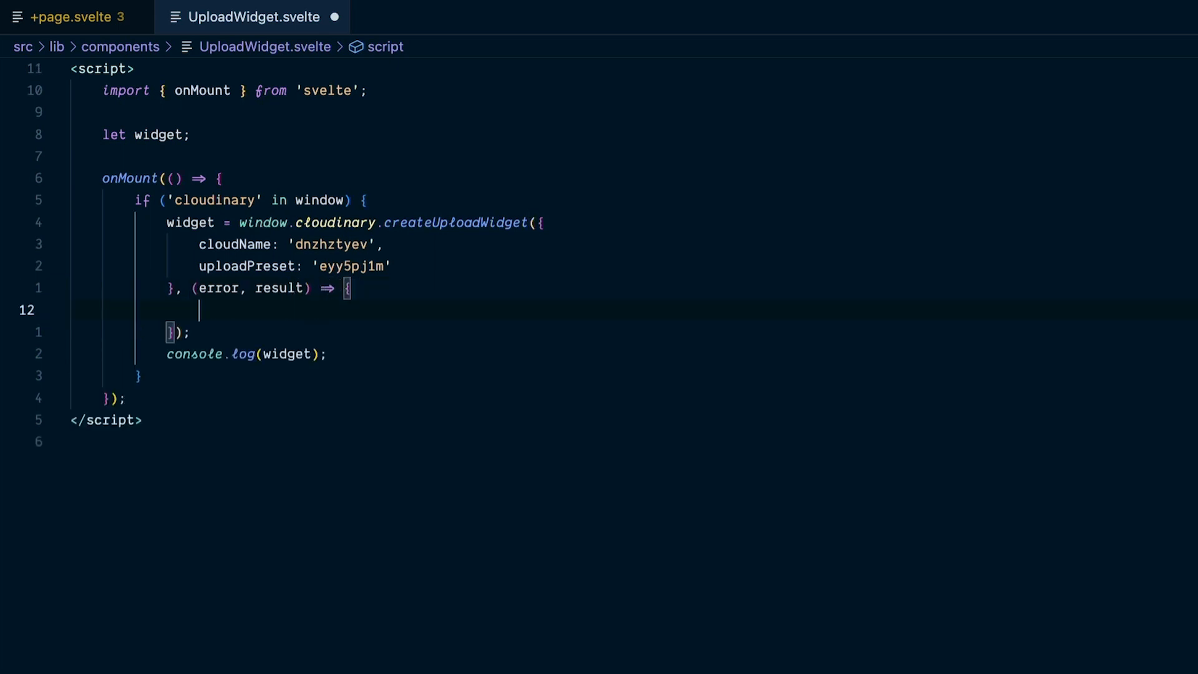
Log result to the console inside the createUploadWidget callback.
{"action": "type", "text": "console.log()"}
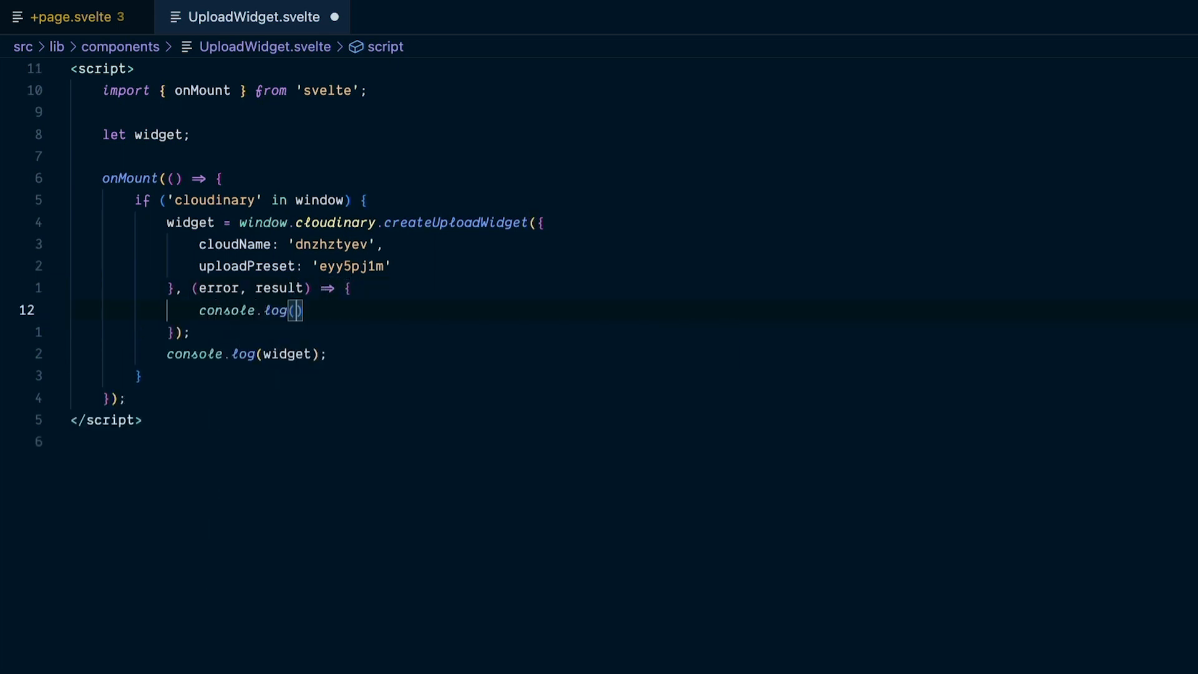
{"action": "type", "text": "result"}
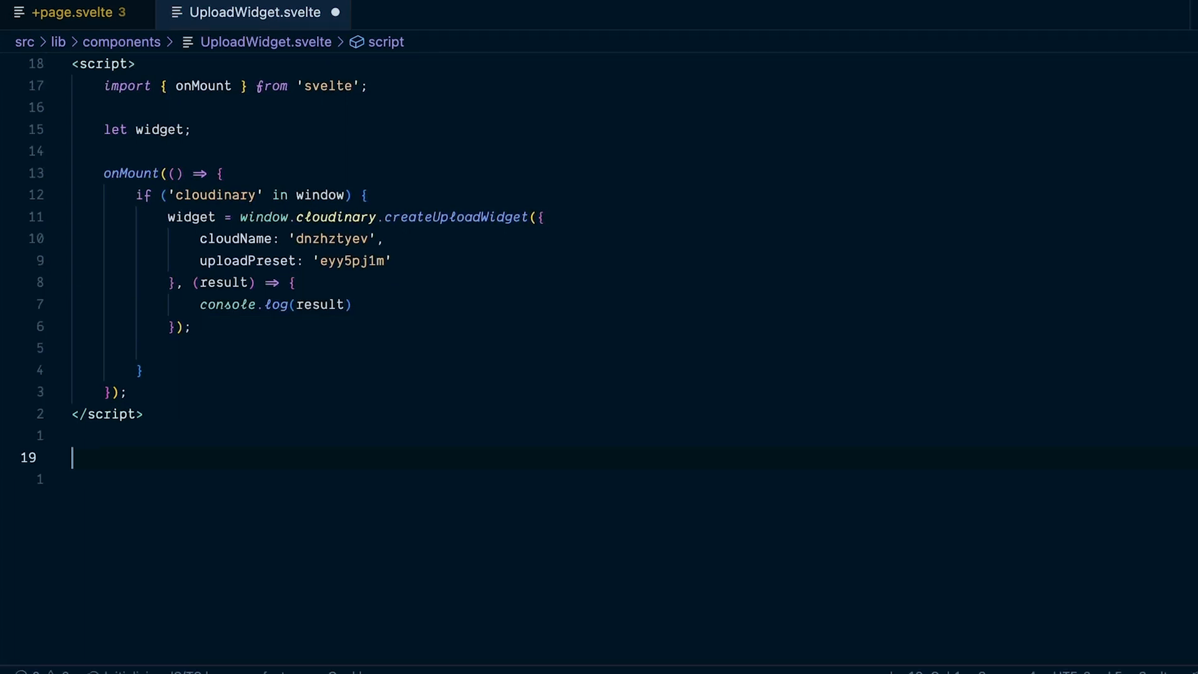
Add an Upload button with on:click|preventDefault bound to handleClick.
{"action": "type", "text": "<button"}
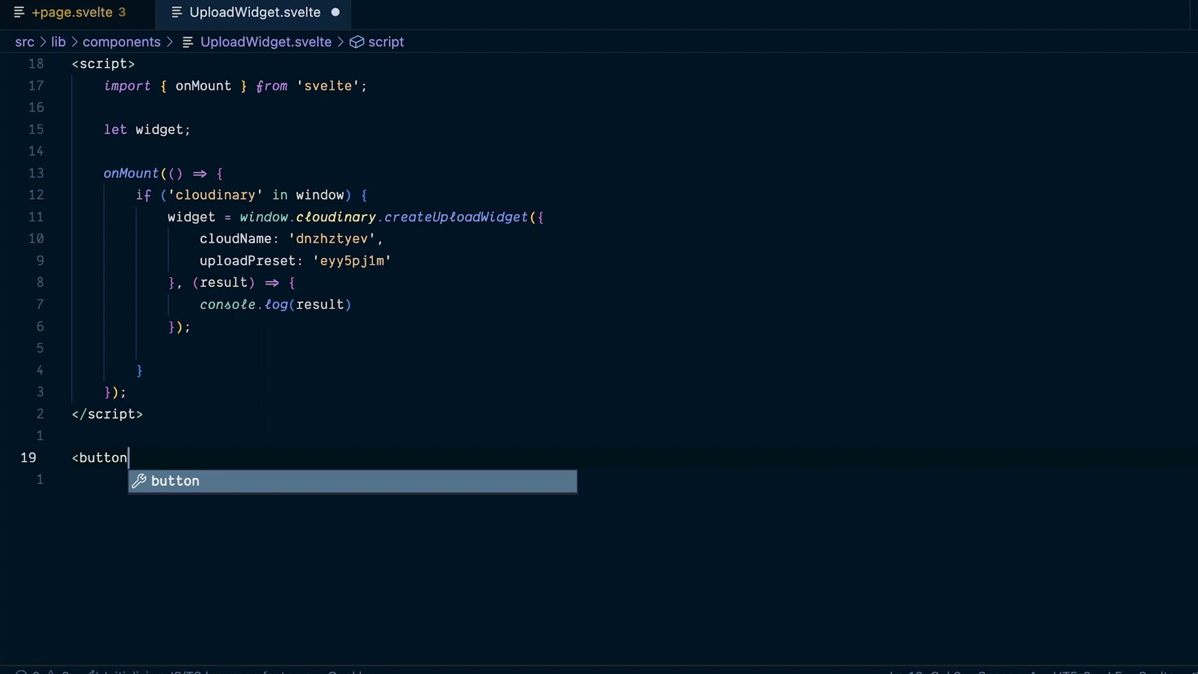
{"action": "type", "text": "on:click"}
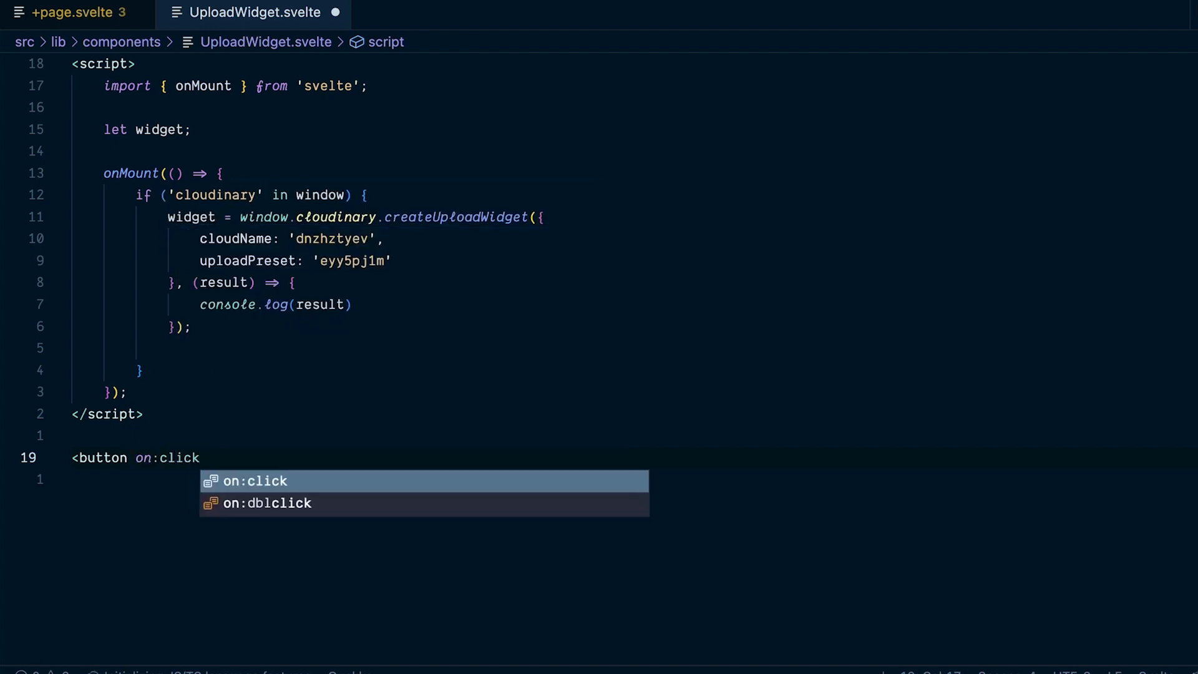
{"action": "type", "text": "|prev"}
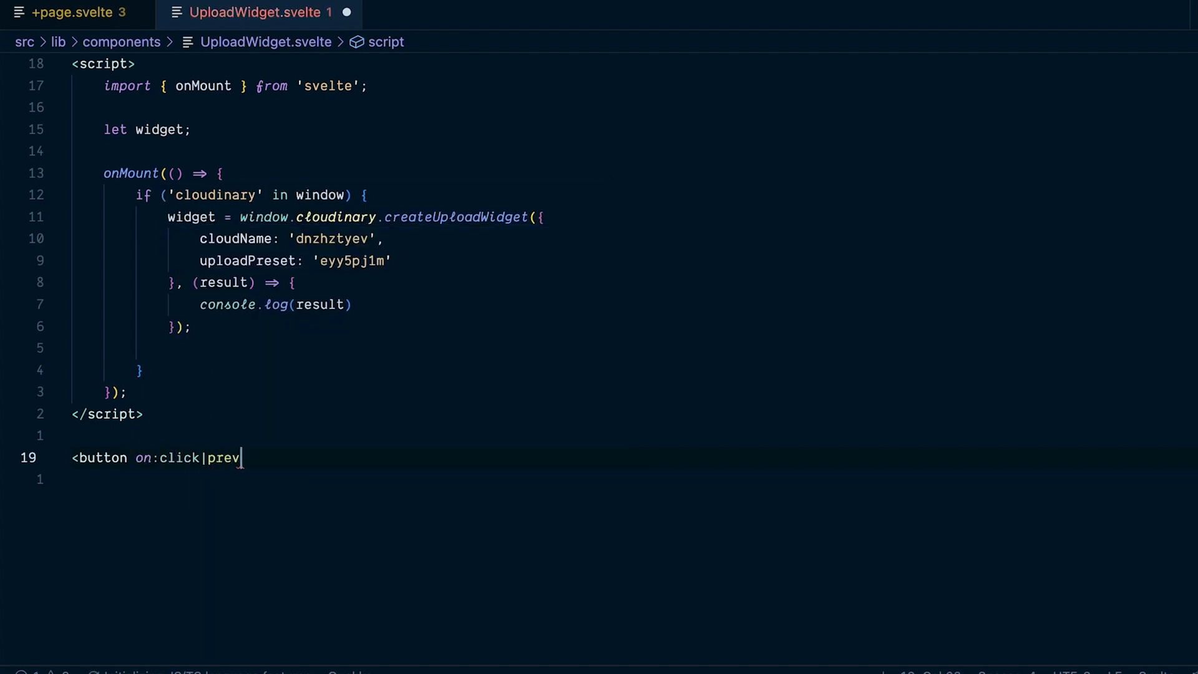
{"action": "type", "text": "entDefault="}
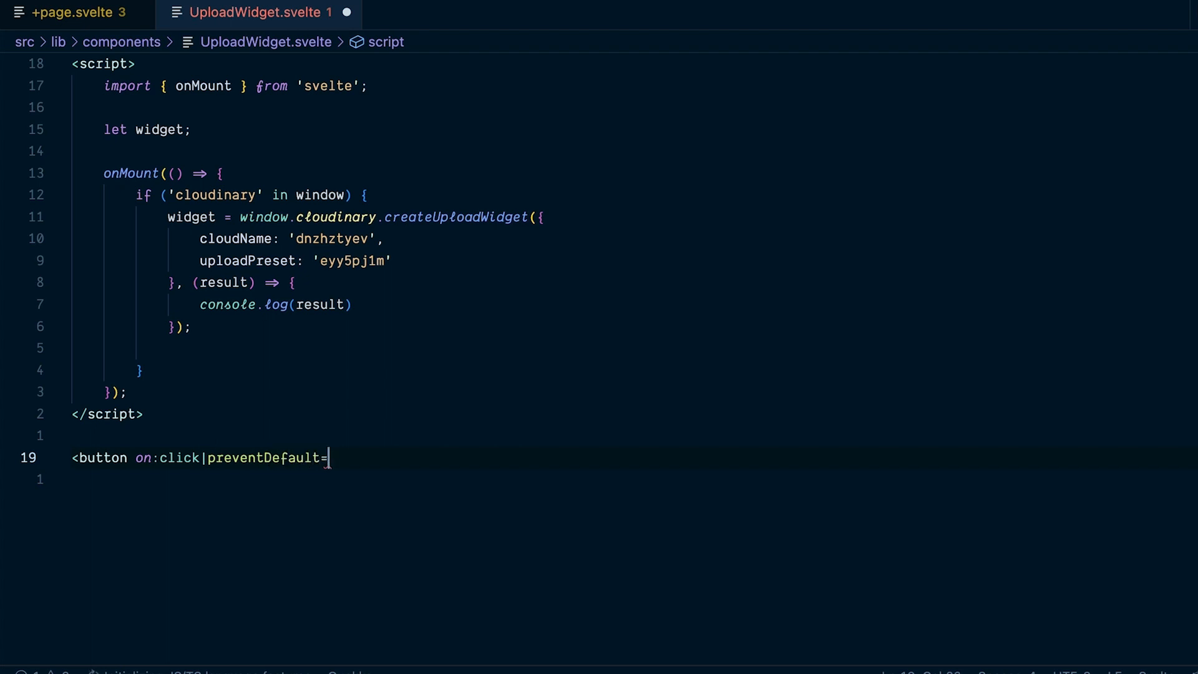
{"action": "type", "text": "{handleClick}"}
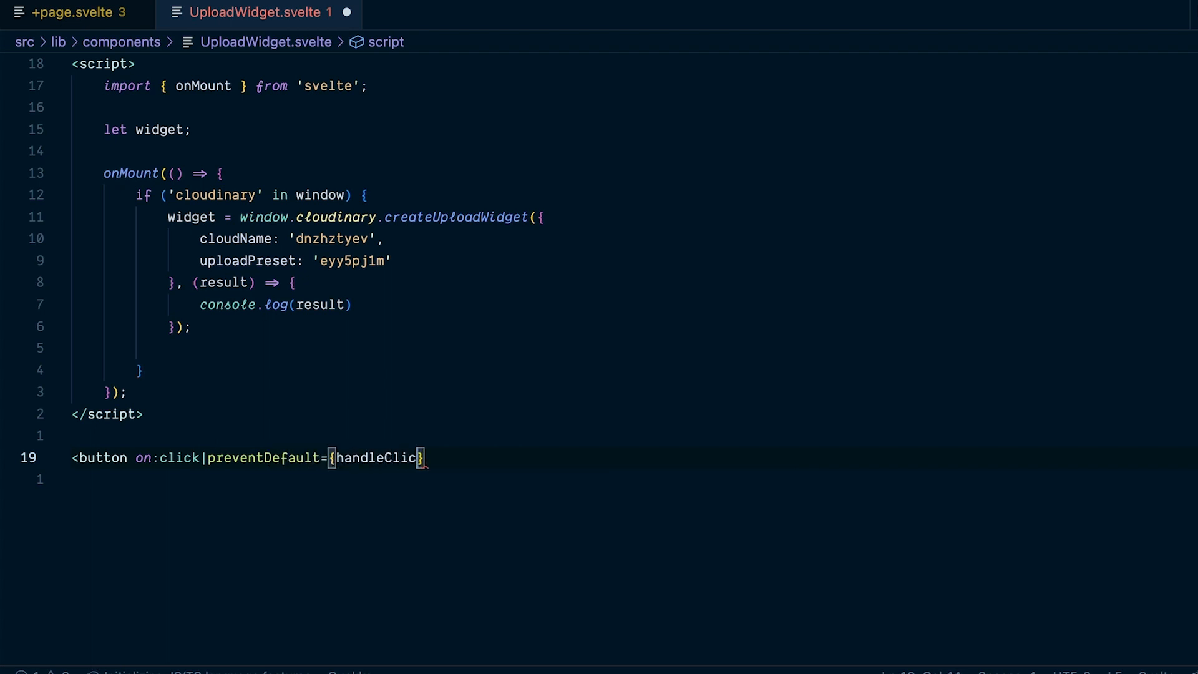
{"action": "type", "text": ">Upload</button>"}
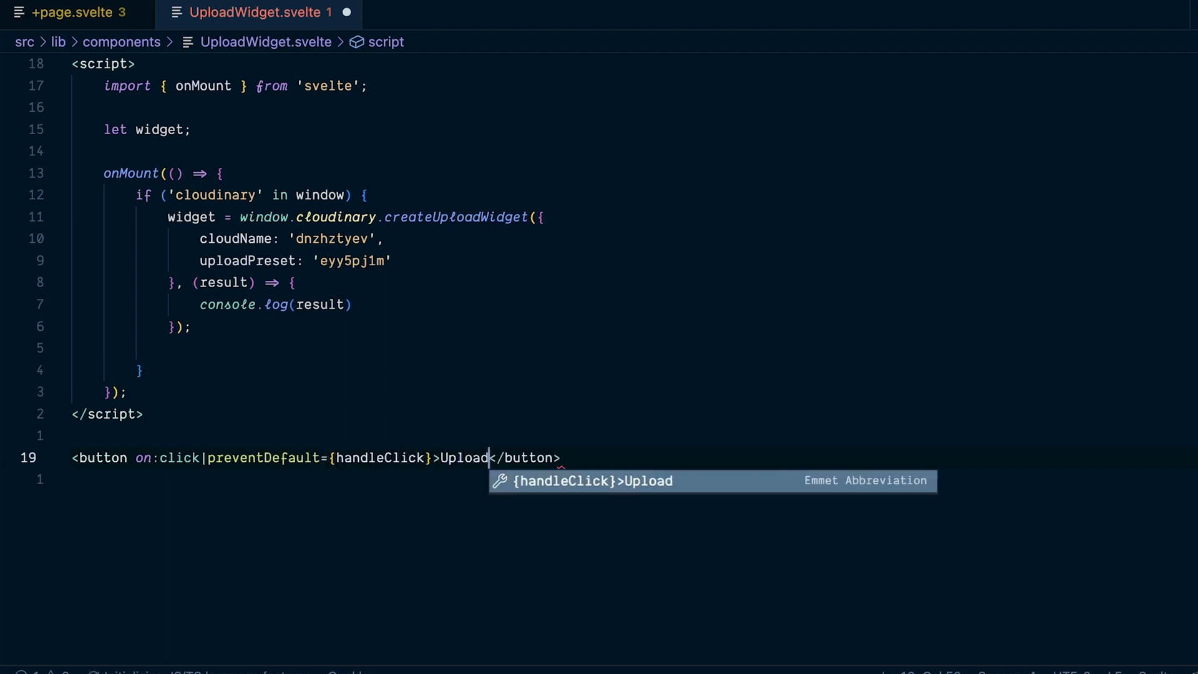
Write function handleClick that calls widget.open() when widget exists.
{"action": "type", "text": "function handleClick(){"}
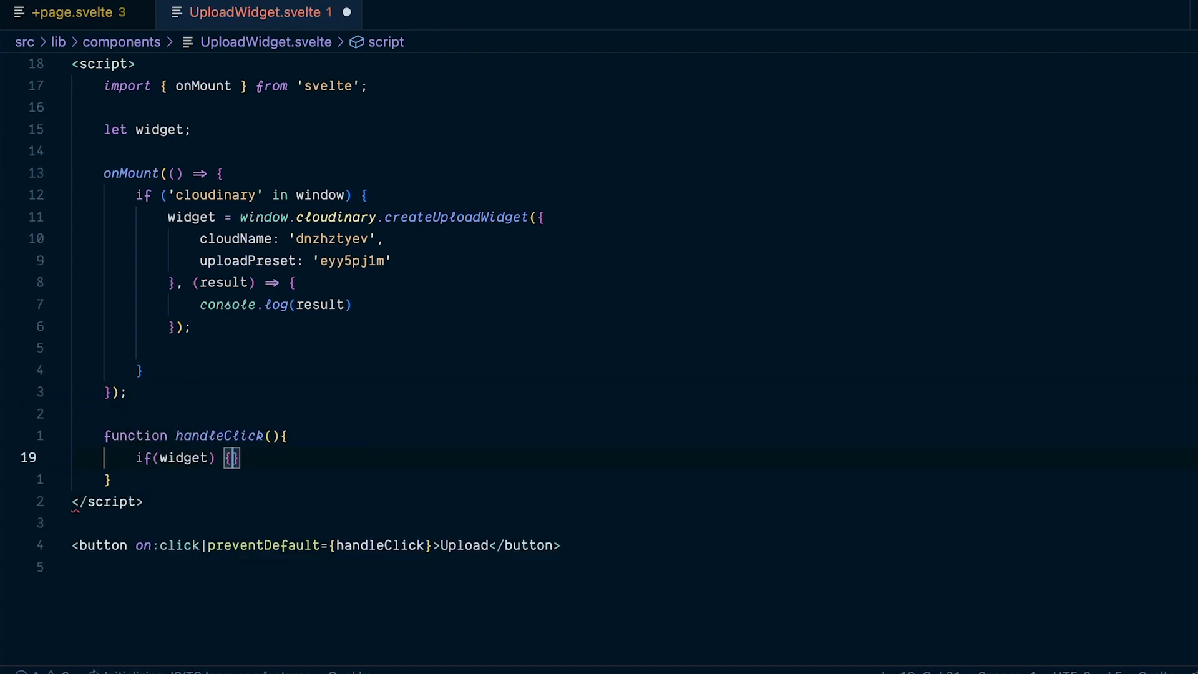
{"action": "type", "text": "widget.op"}
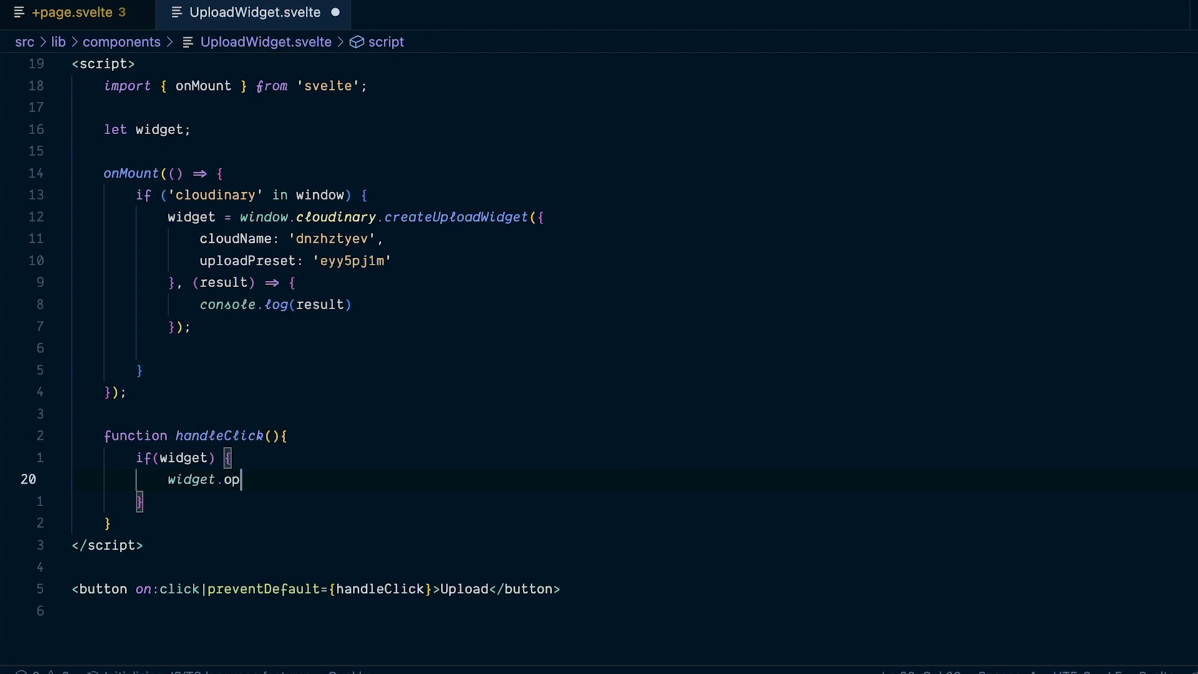
Import UploadWidget from $lib/components in +page.svelte and place <UploadWidget /> below the h2.
{"action": "left_click", "coordinate": [73, 13]}
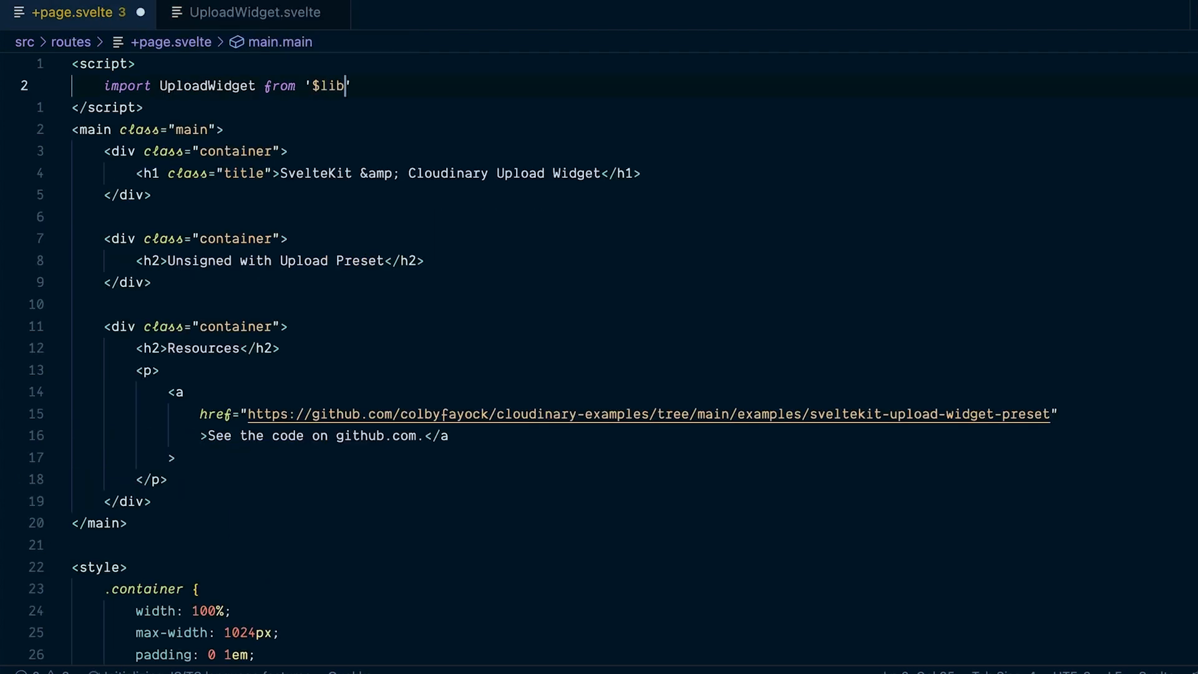
{"action": "type", "text": "/components/UploadWidget.svelte'"}
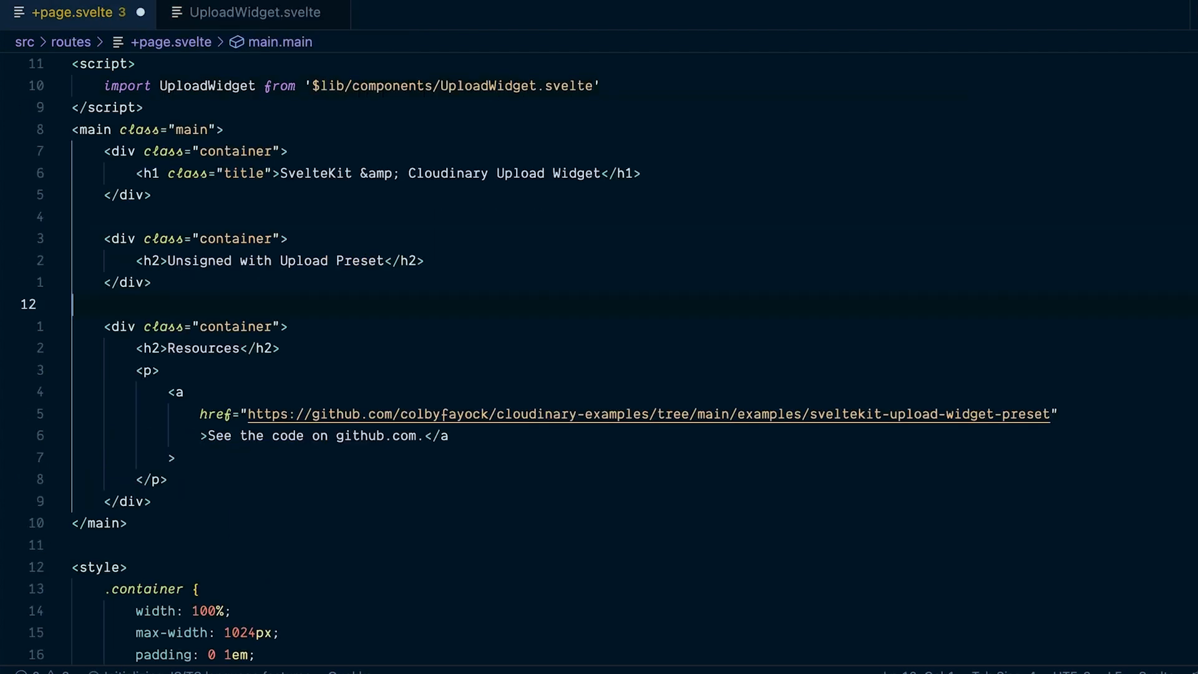
{"action": "type", "text": "<Uplo"}
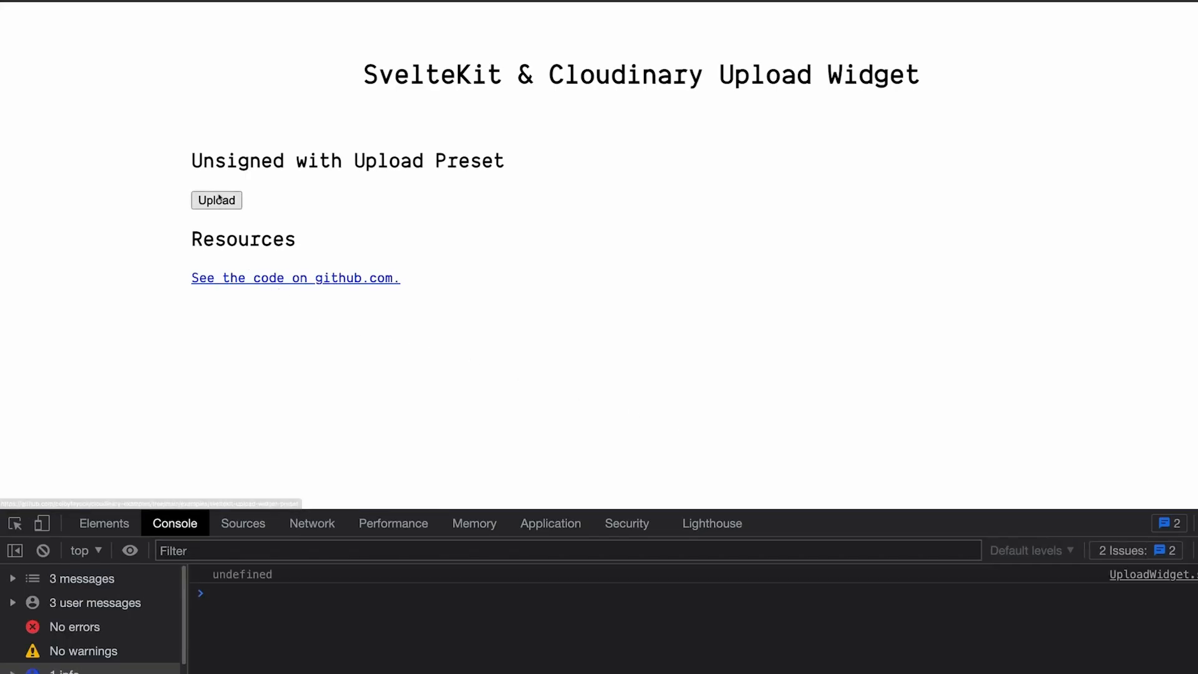
{"action": "left_click", "coordinate": [216, 200]}
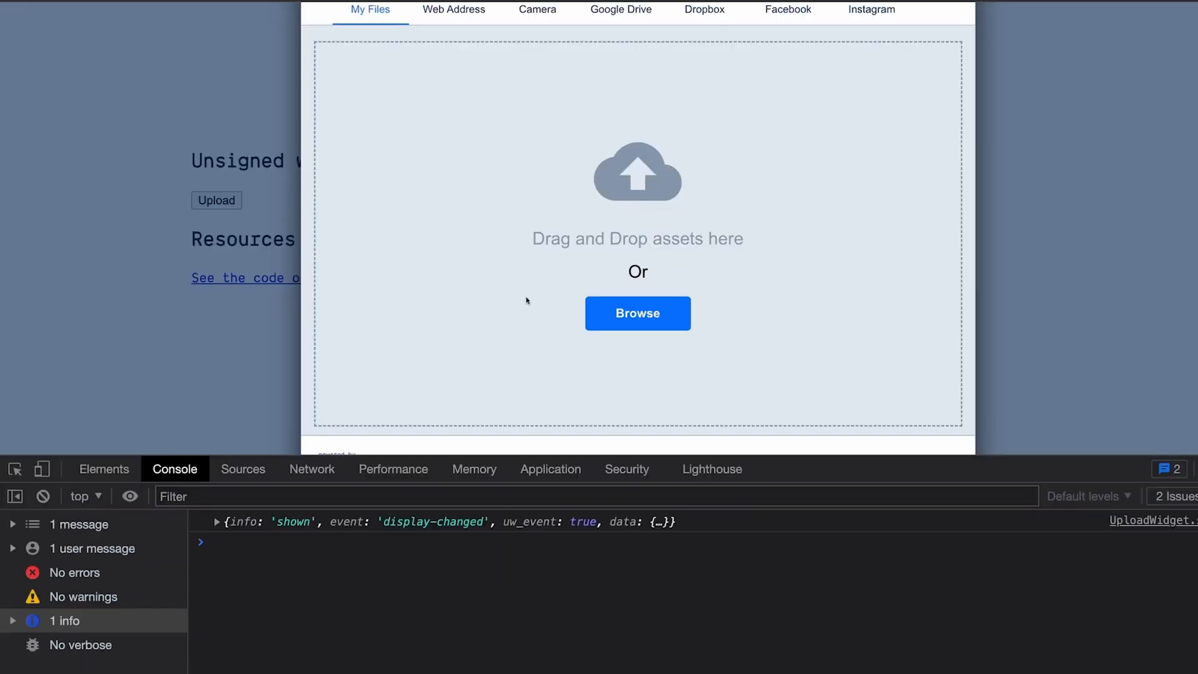
{"action": "mouse_move", "coordinate": [608, 313]}
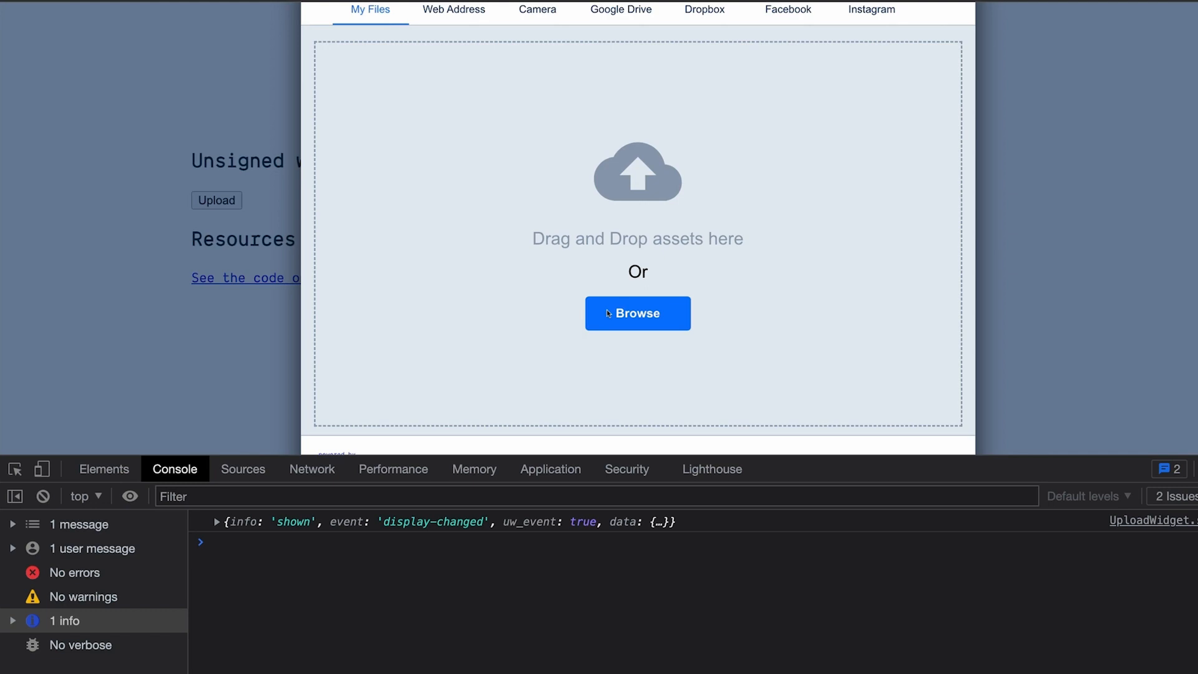
{"action": "left_click", "coordinate": [638, 312]}
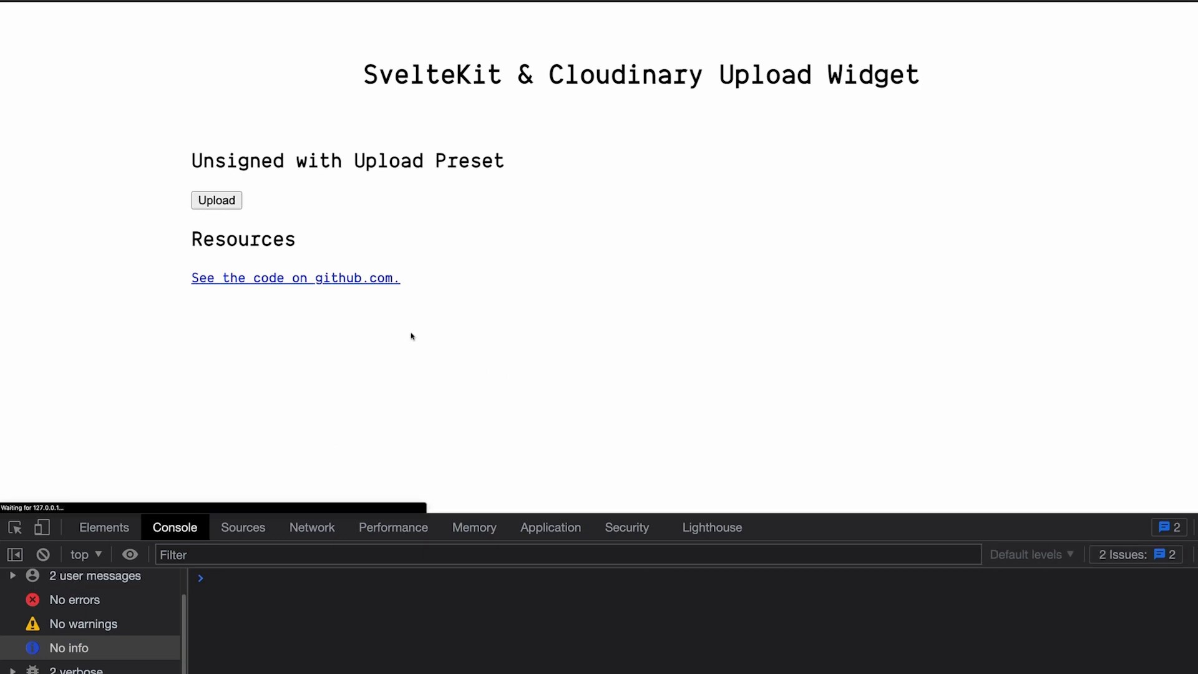
Upload the Moderno porcupine screenshot PNG via the widget and view its Cloudinary URL on the page.
{"action": "left_click", "coordinate": [216, 200]}
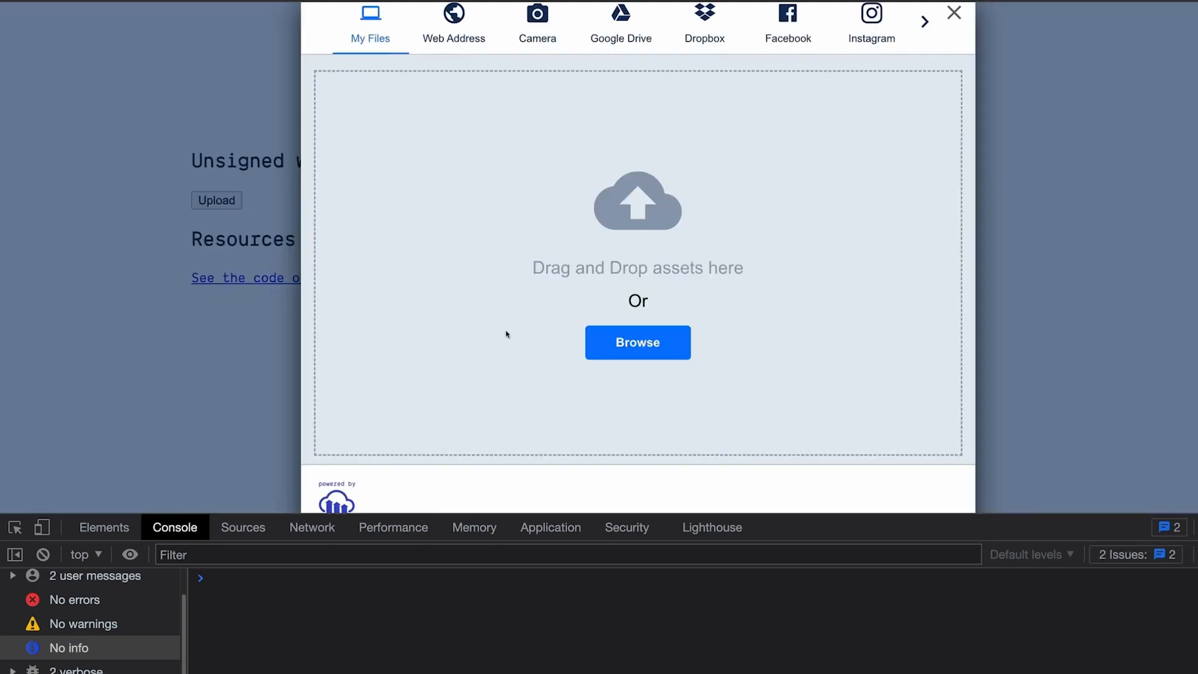
{"action": "left_click", "coordinate": [637, 342]}
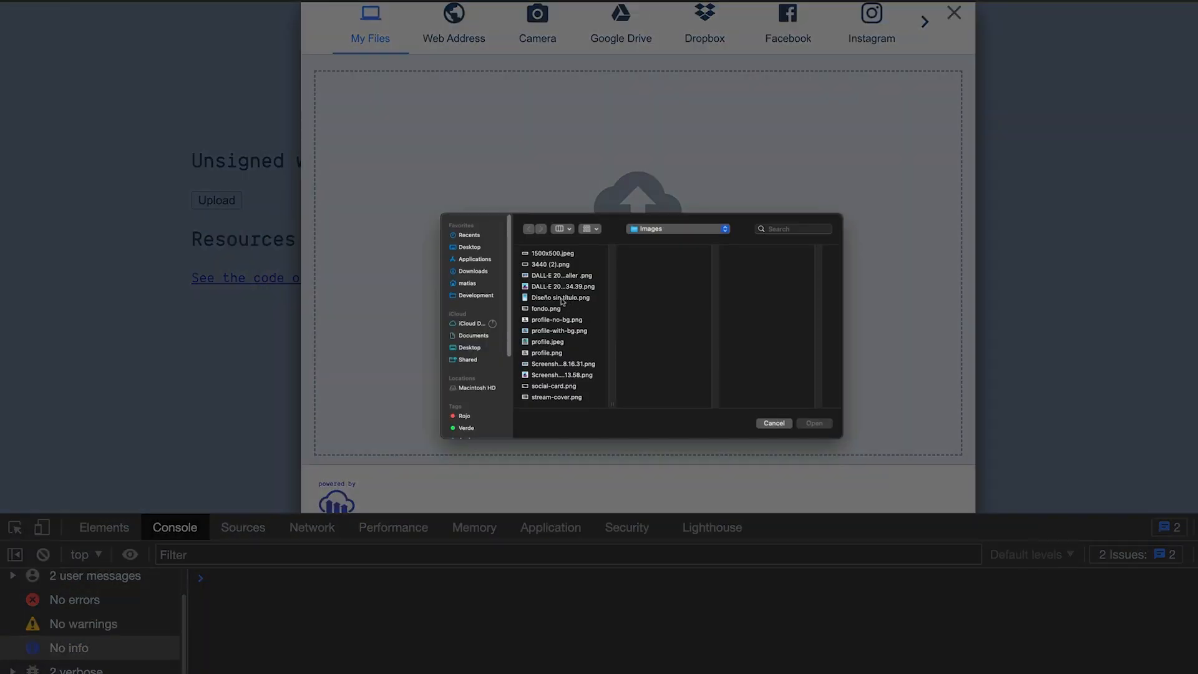
{"action": "left_click", "coordinate": [560, 375]}
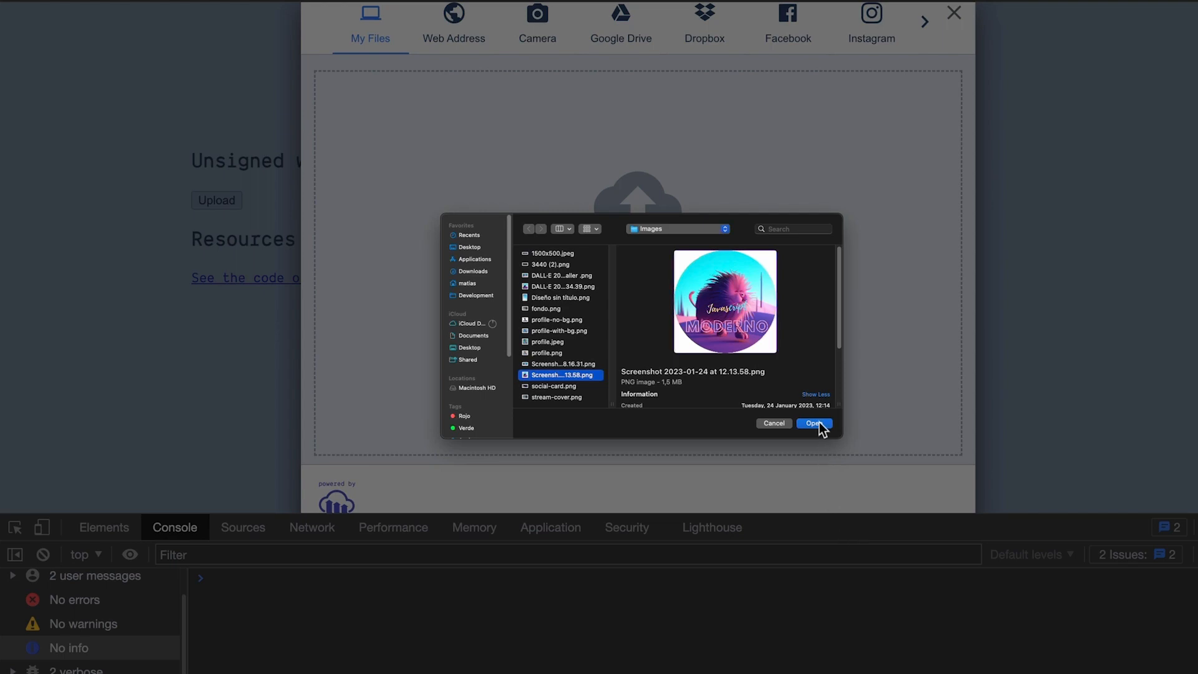
{"action": "left_click", "coordinate": [812, 423]}
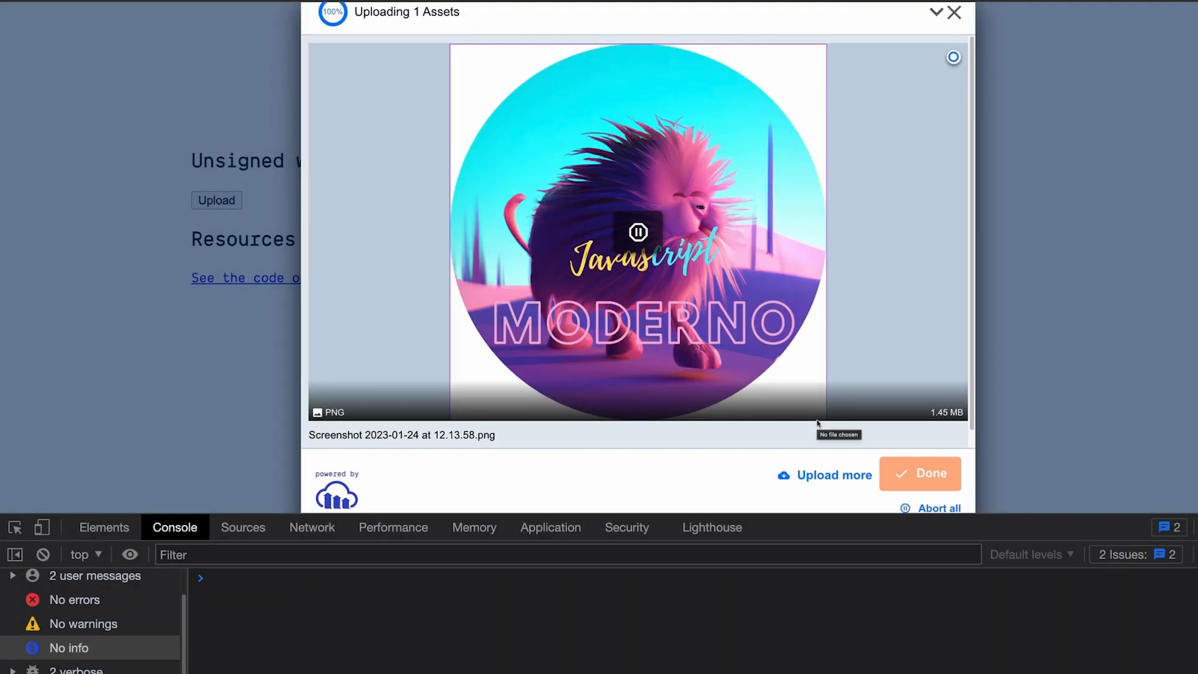
{"action": "left_click", "coordinate": [920, 473]}
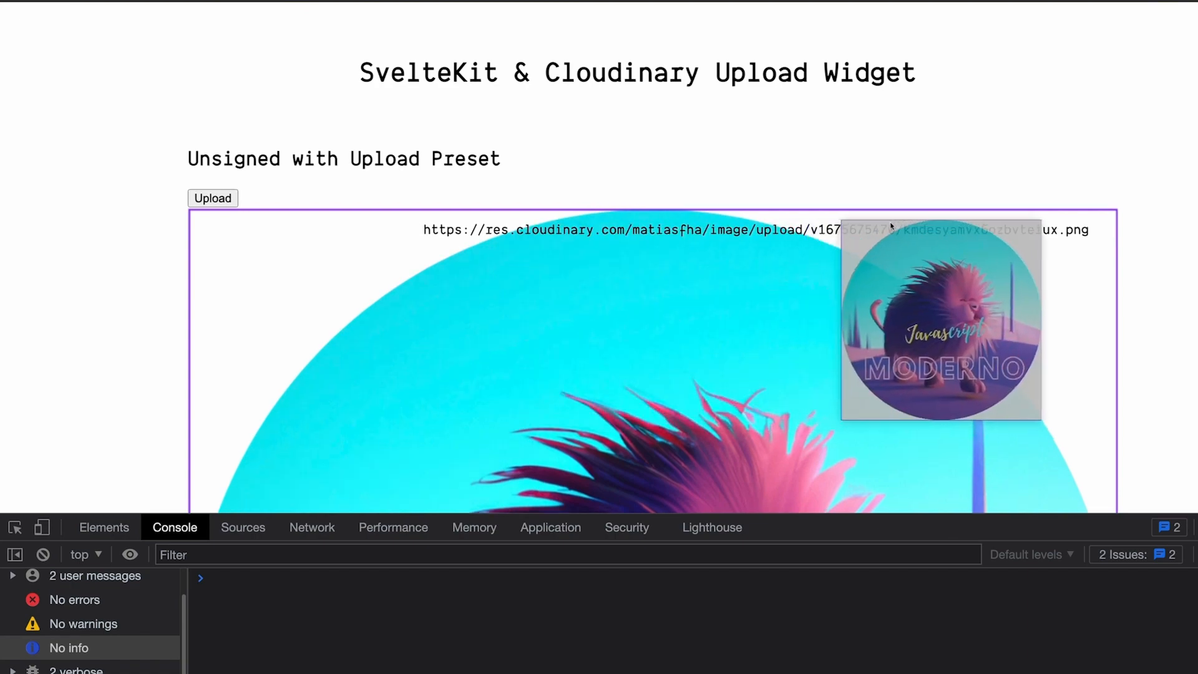
{"action": "scroll", "scroll_direction": "down", "scroll_amount": 3}
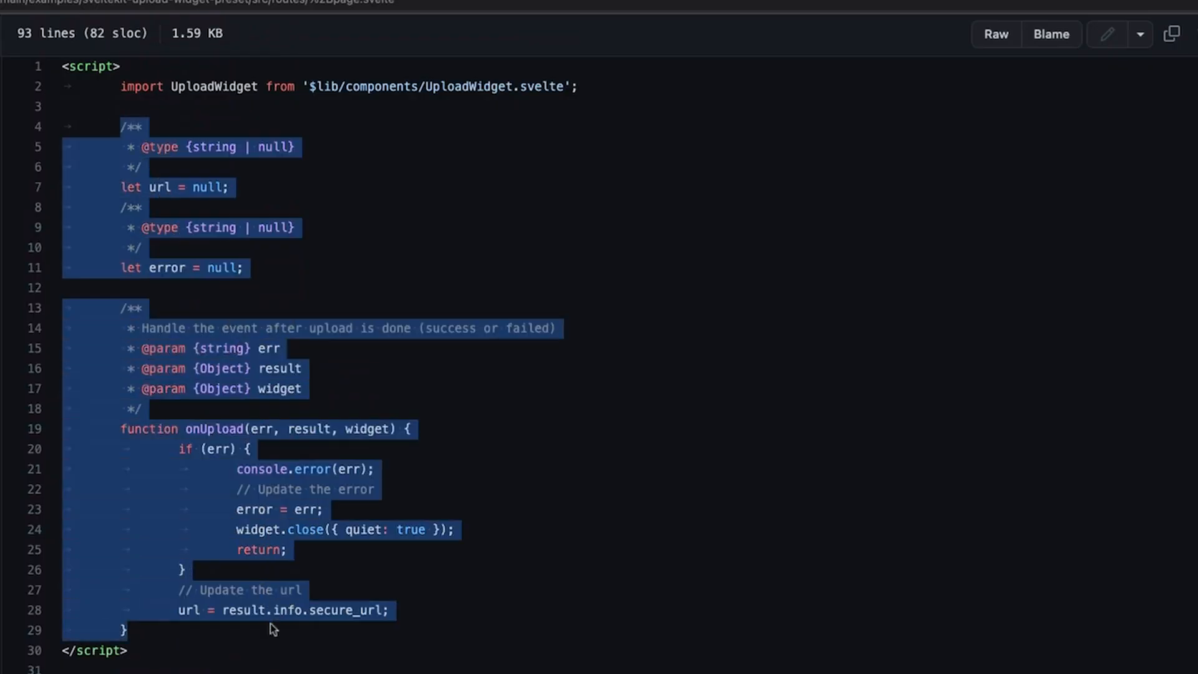
Scroll +page.svelte on GitHub to the onUpload handler and highlight the {#if error} block.
{"action": "scroll", "scroll_direction": "down", "scroll_amount": 3}
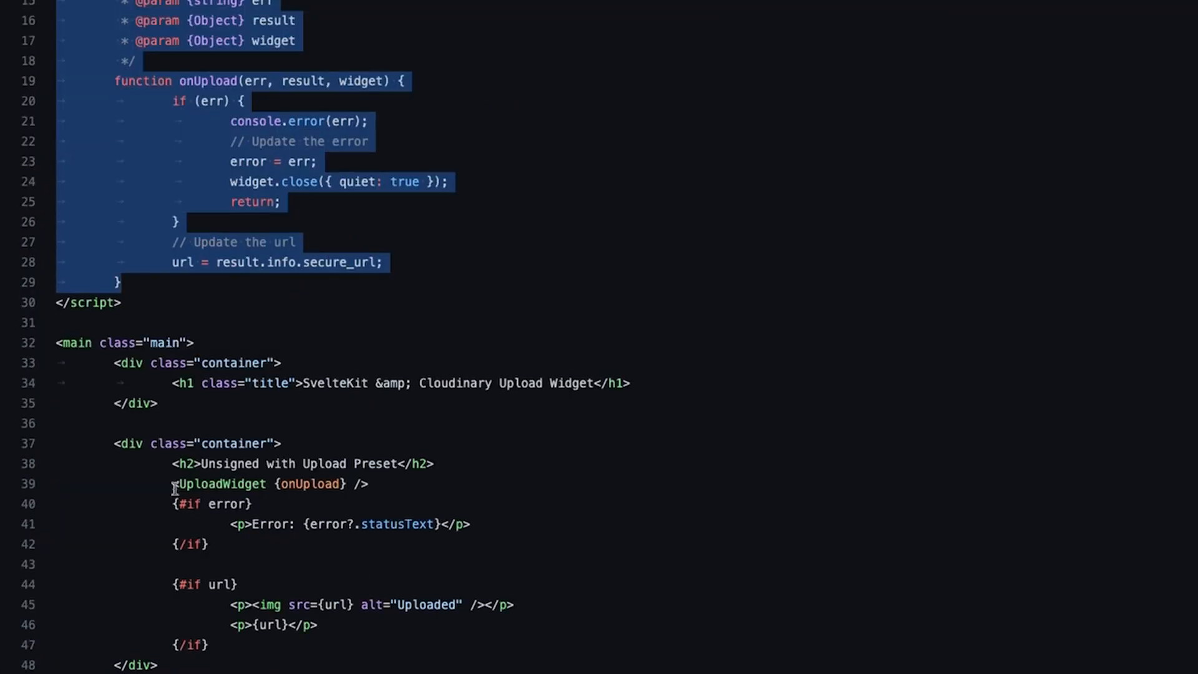
{"action": "scroll", "scroll_direction": "down", "scroll_amount": 3}
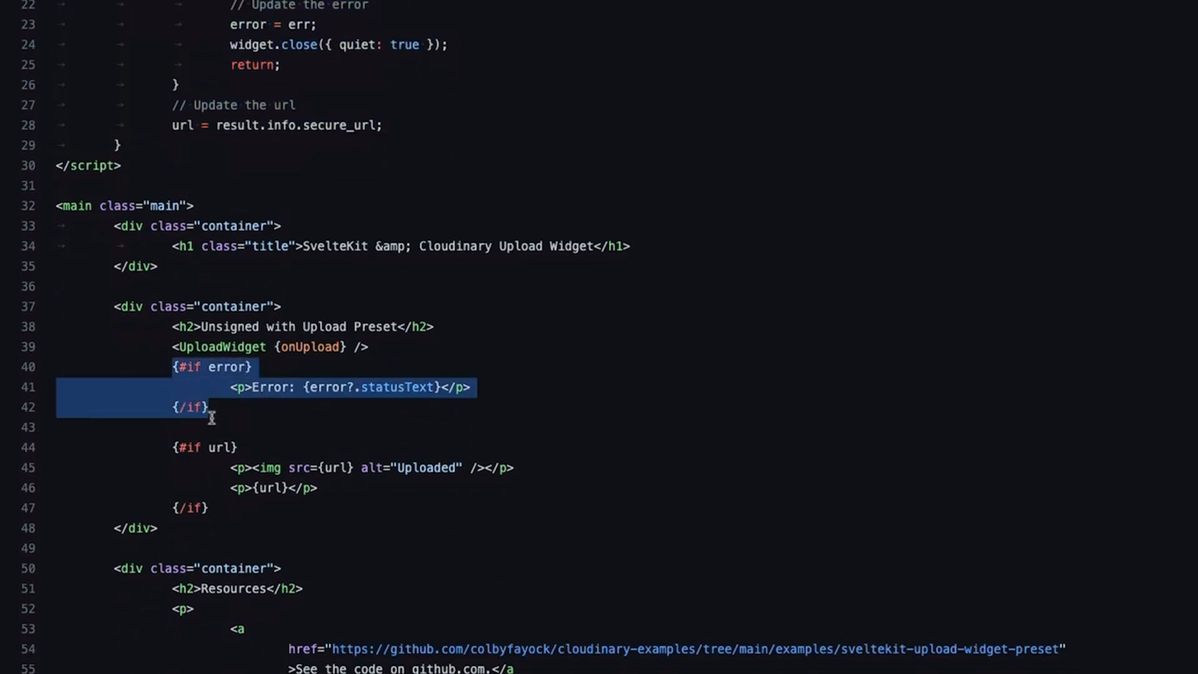
{"action": "left_click_drag", "start_coordinate": [212, 405], "coordinate": [256, 488]}
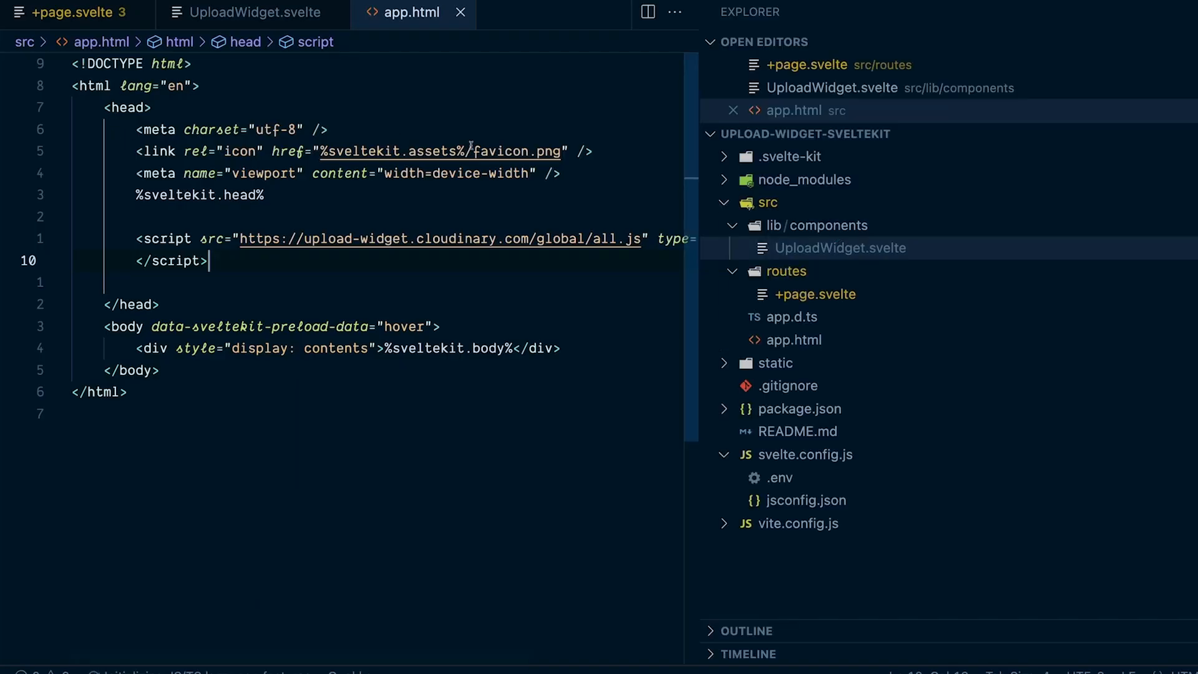
Review the widget script tag in app.html, the UploadWidget.svelte component, and +page.svelte embedding it.
{"action": "left_click", "coordinate": [794, 339]}
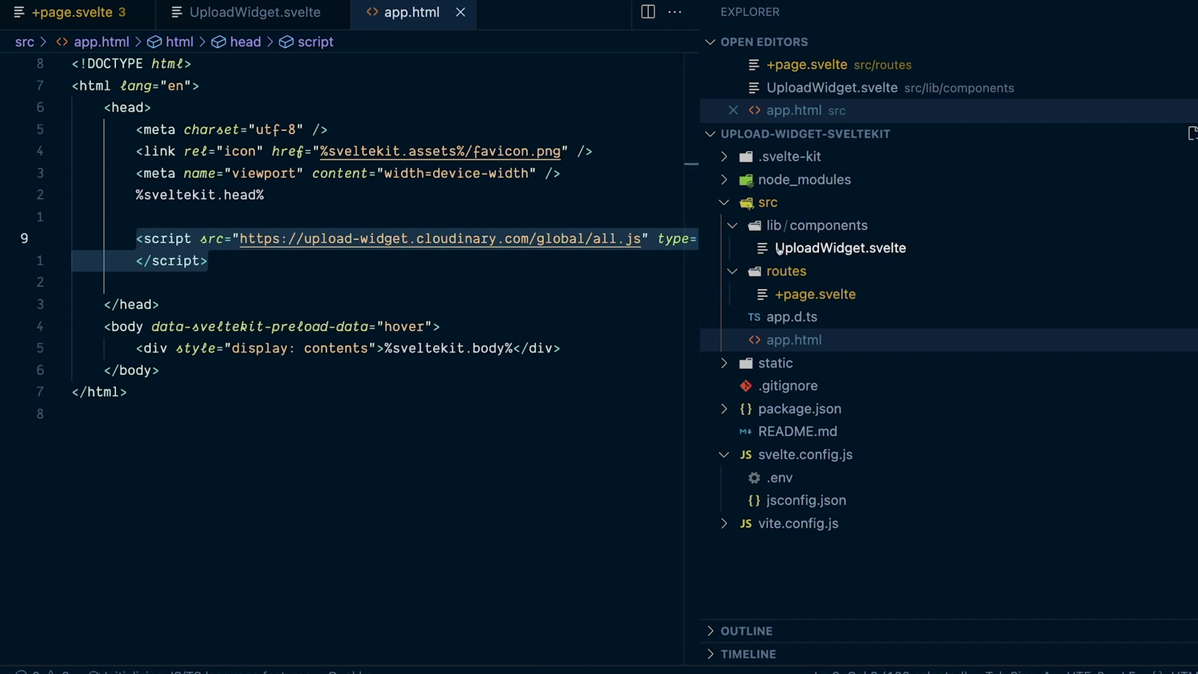
{"action": "left_click", "coordinate": [256, 13]}
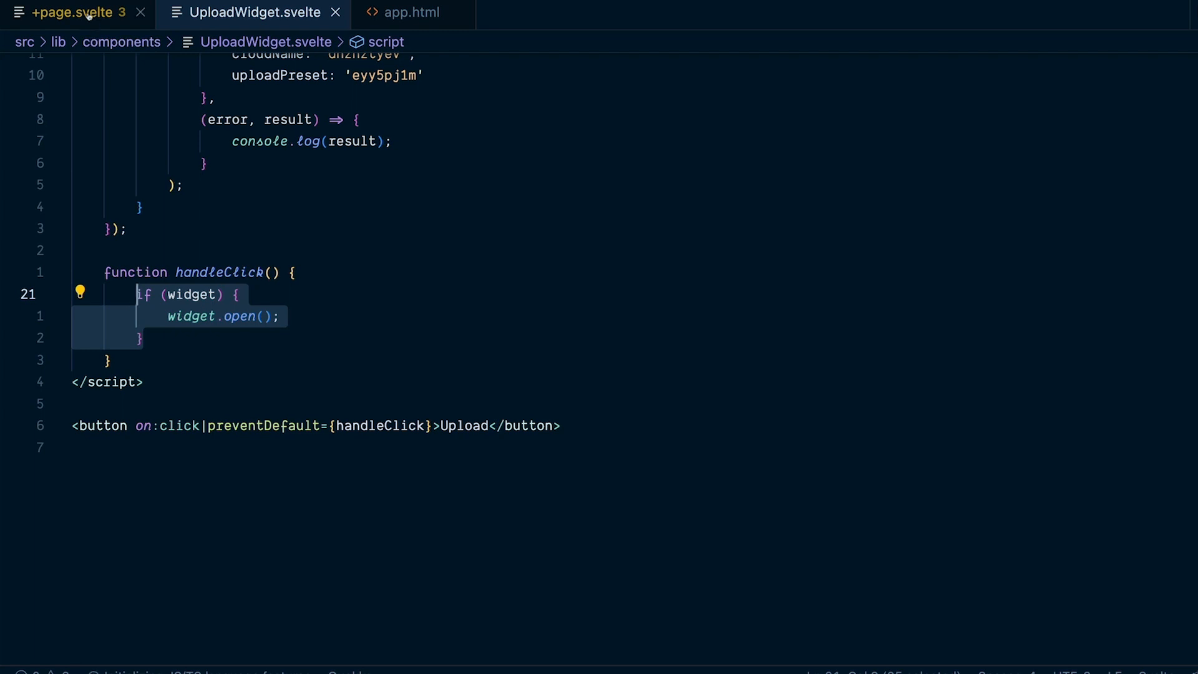
{"action": "left_click", "coordinate": [72, 12]}
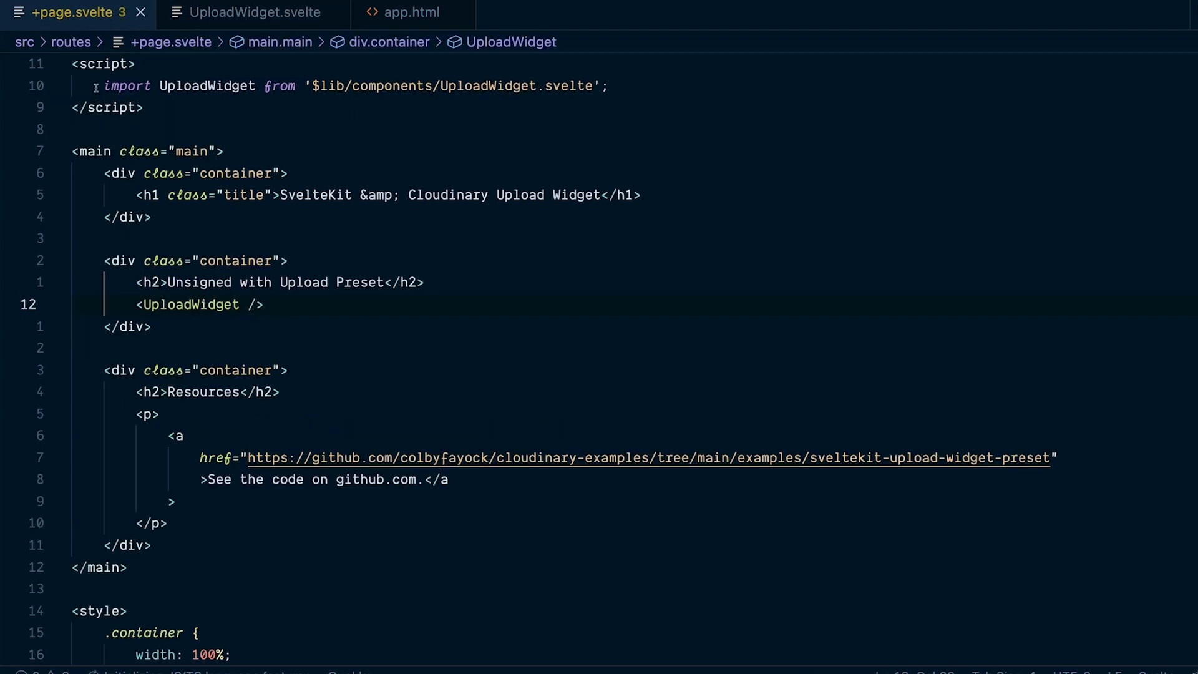